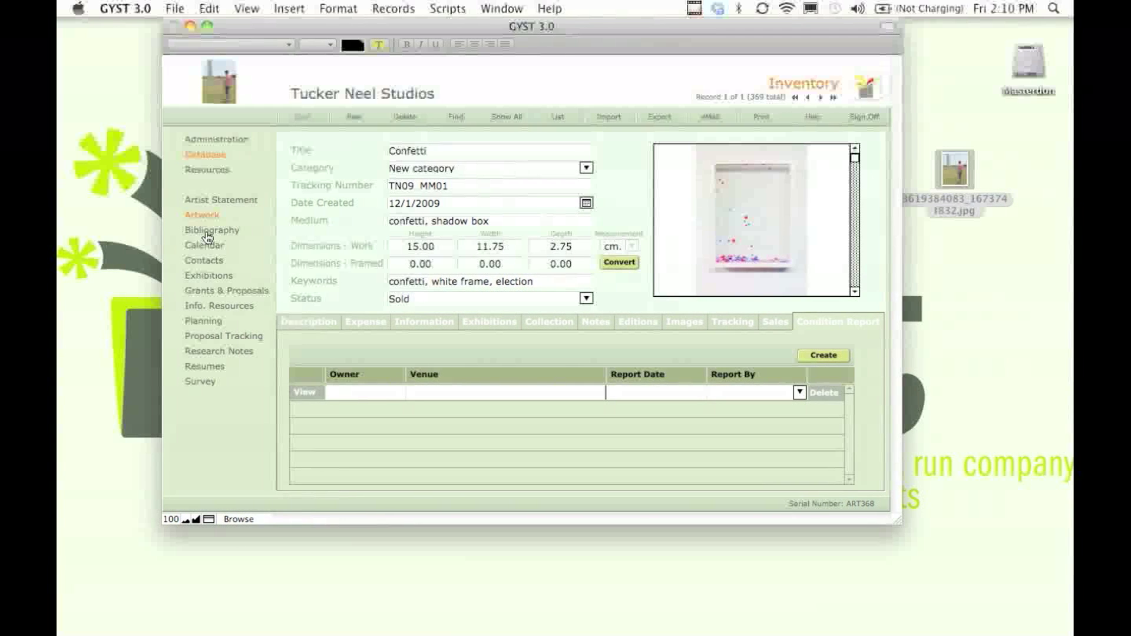
Open the Artforum.com 'Perspectives in the Crowd' Critic's Pick record from the bibliography list.
{"action": "left_click", "coordinate": [212, 229]}
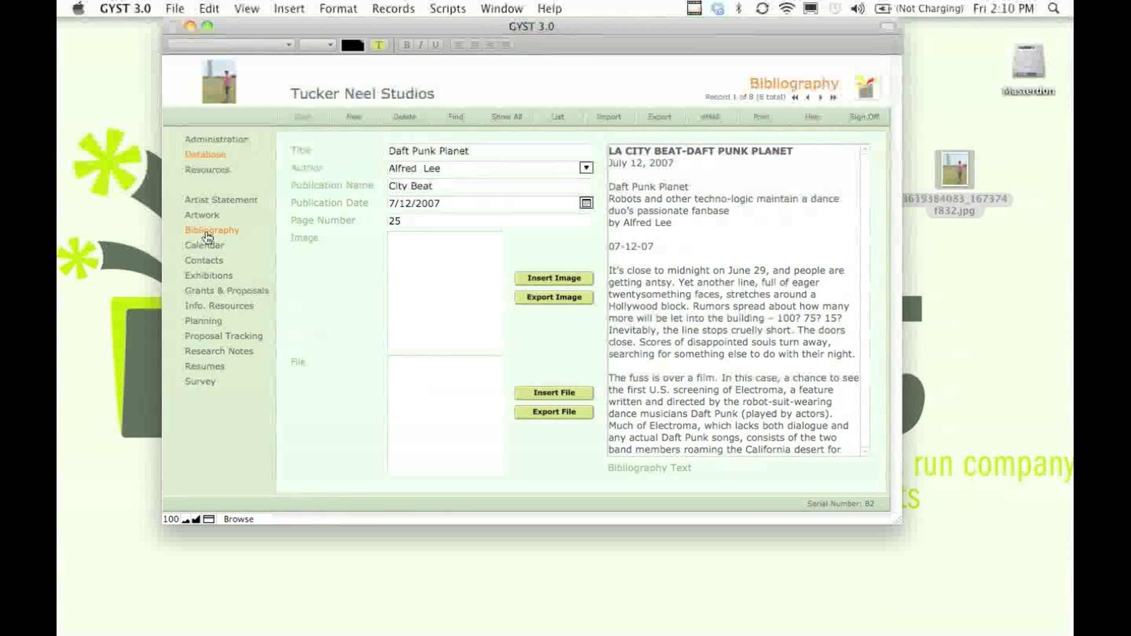
{"action": "mouse_move", "coordinate": [491, 150]}
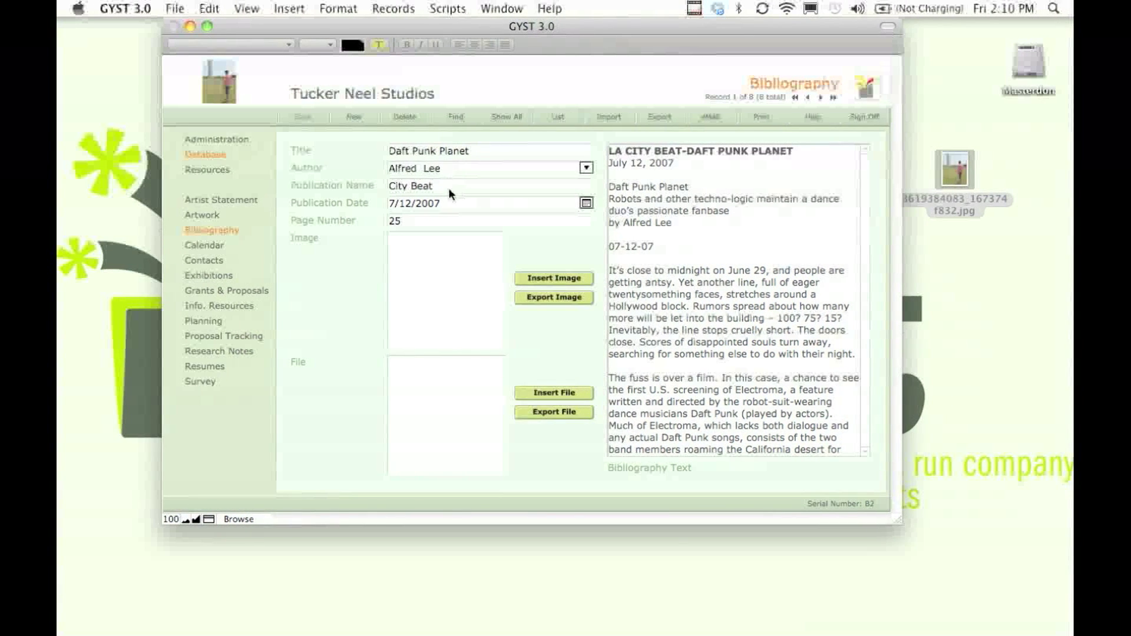
{"action": "mouse_move", "coordinate": [415, 71]}
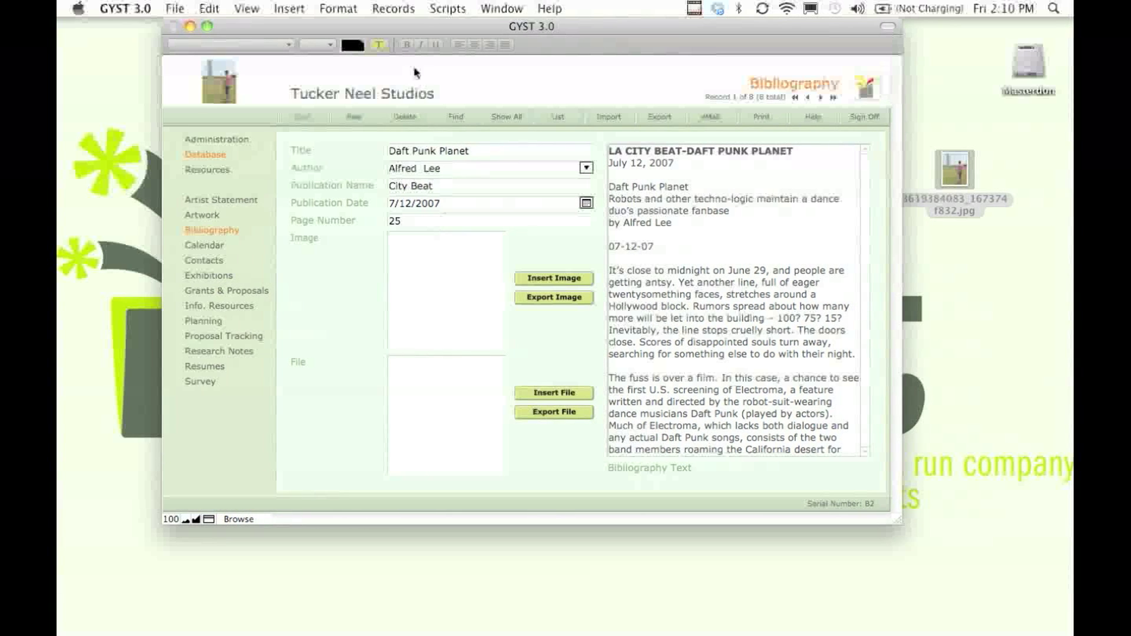
{"action": "mouse_move", "coordinate": [509, 267]}
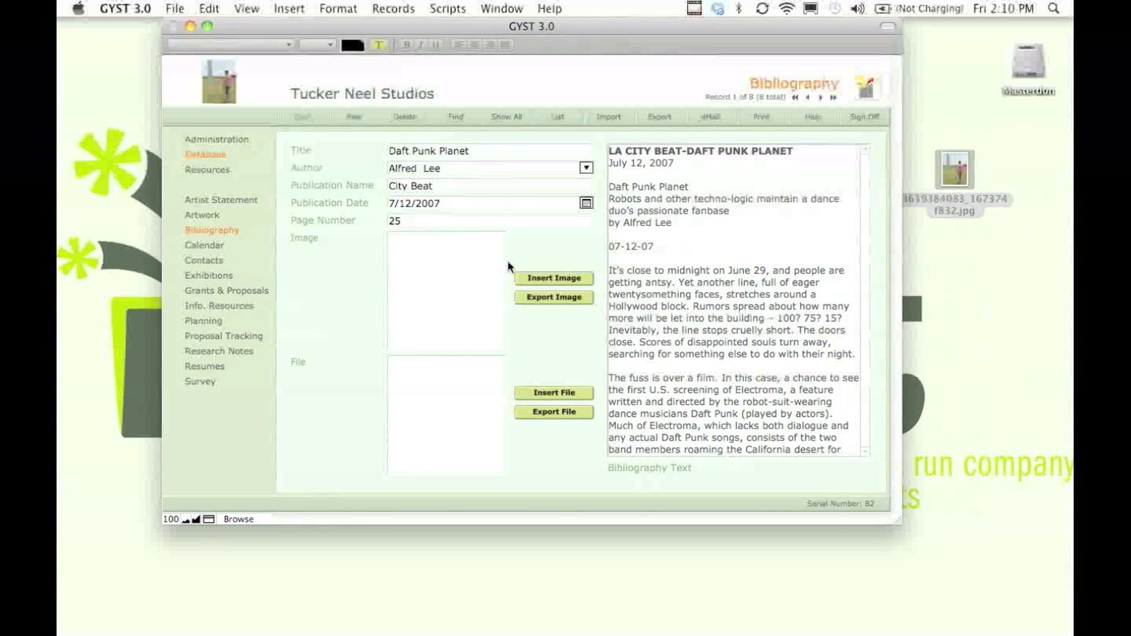
{"action": "mouse_move", "coordinate": [476, 238]}
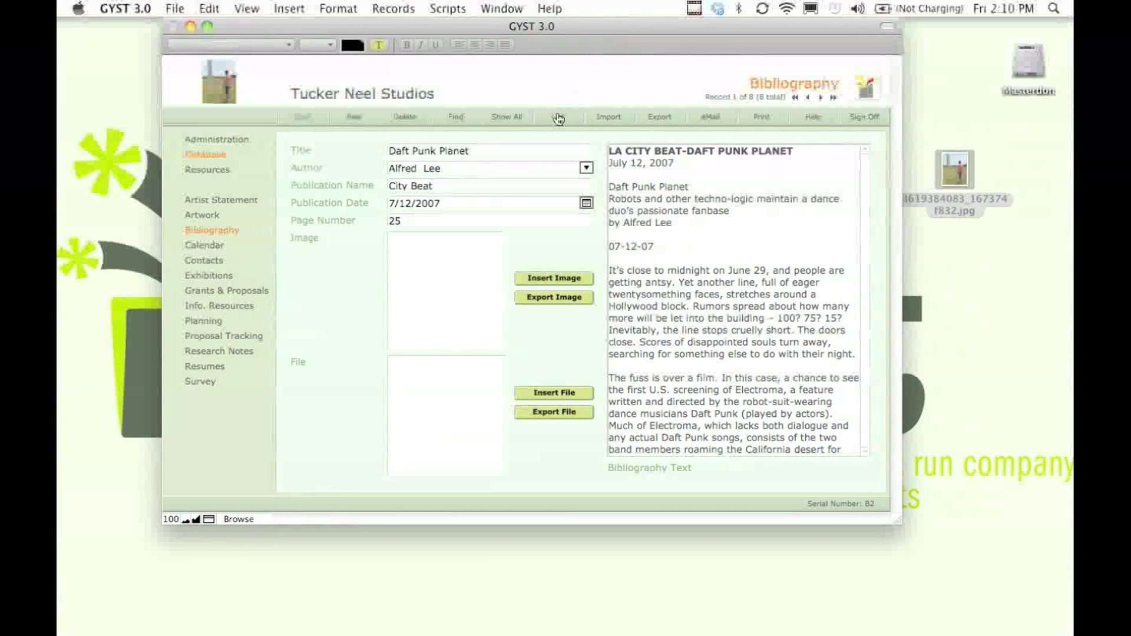
{"action": "left_click", "coordinate": [558, 116]}
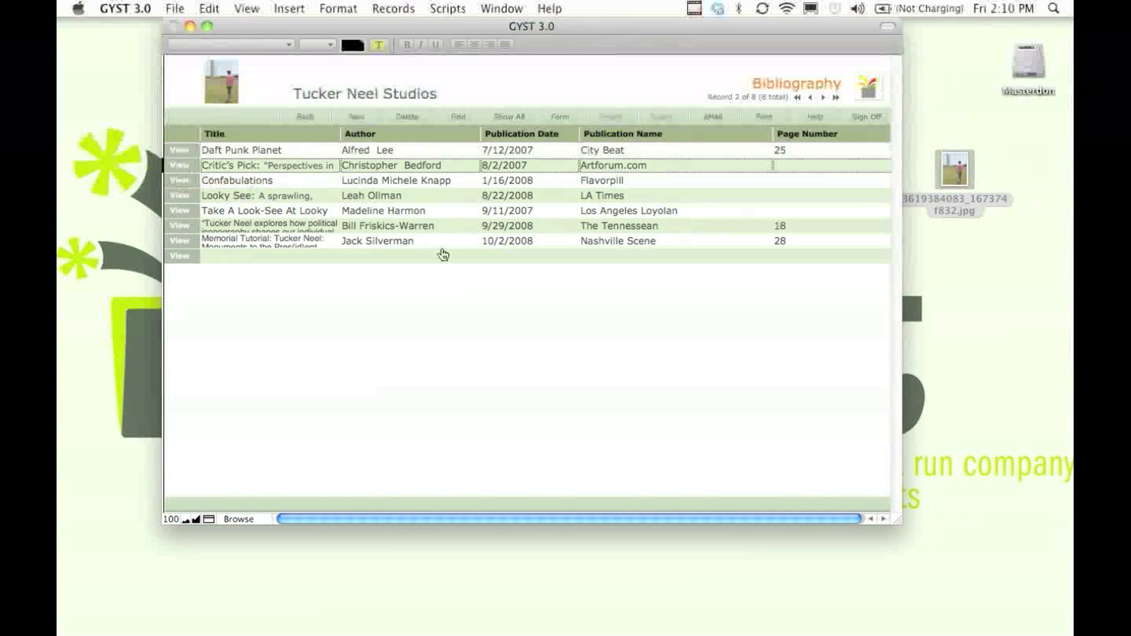
{"action": "left_click", "coordinate": [179, 165]}
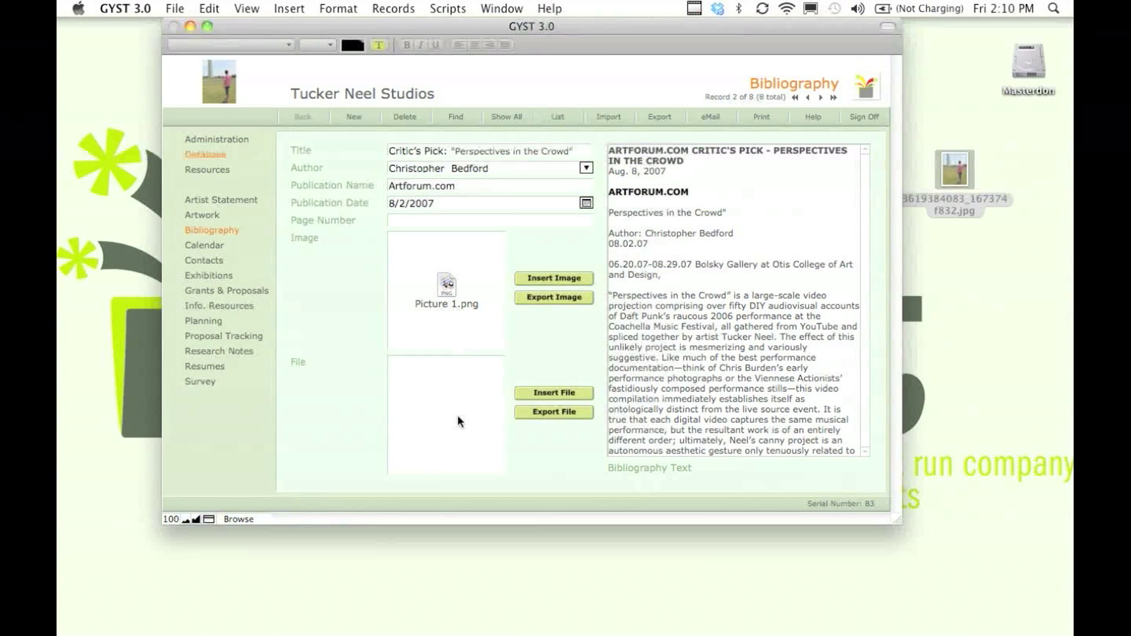
{"action": "mouse_move", "coordinate": [451, 402]}
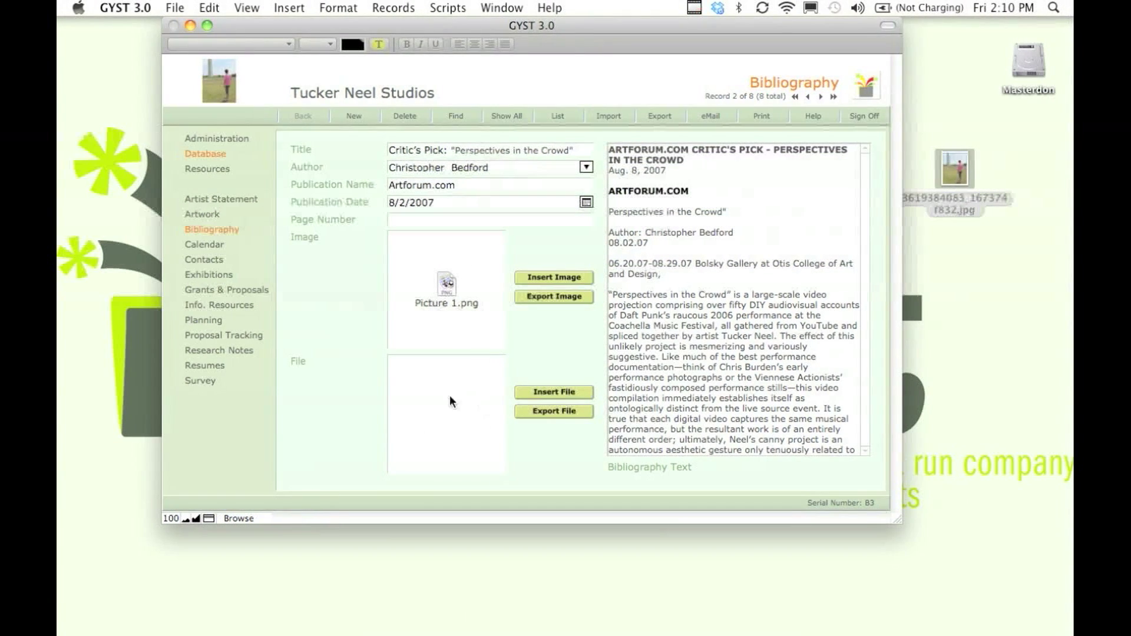
{"action": "mouse_move", "coordinate": [442, 340]}
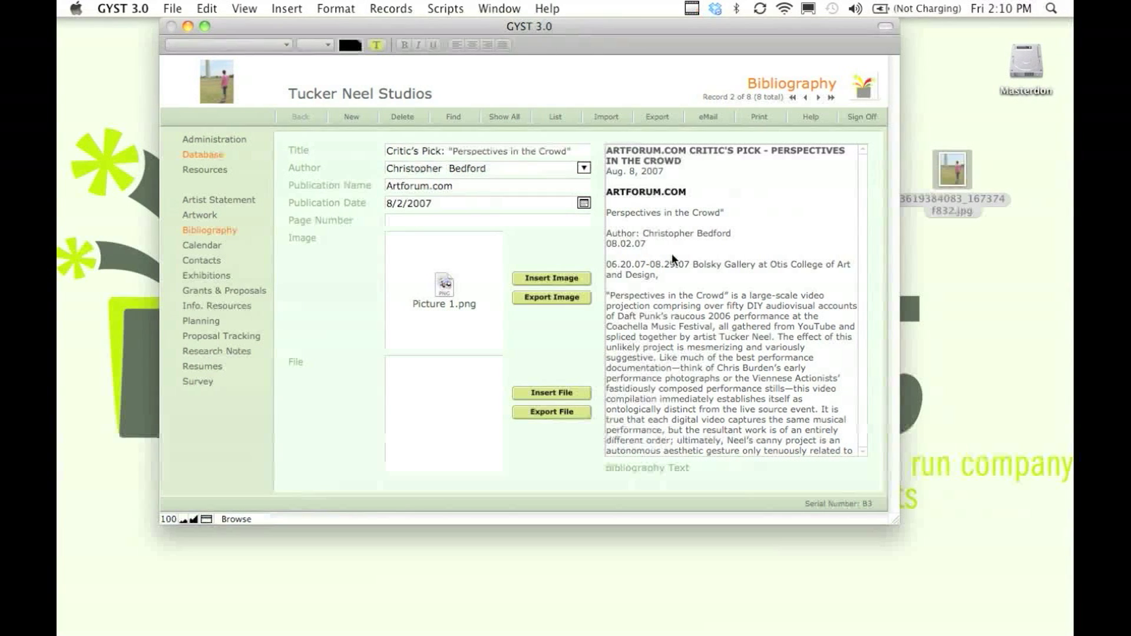
{"action": "mouse_move", "coordinate": [669, 294]}
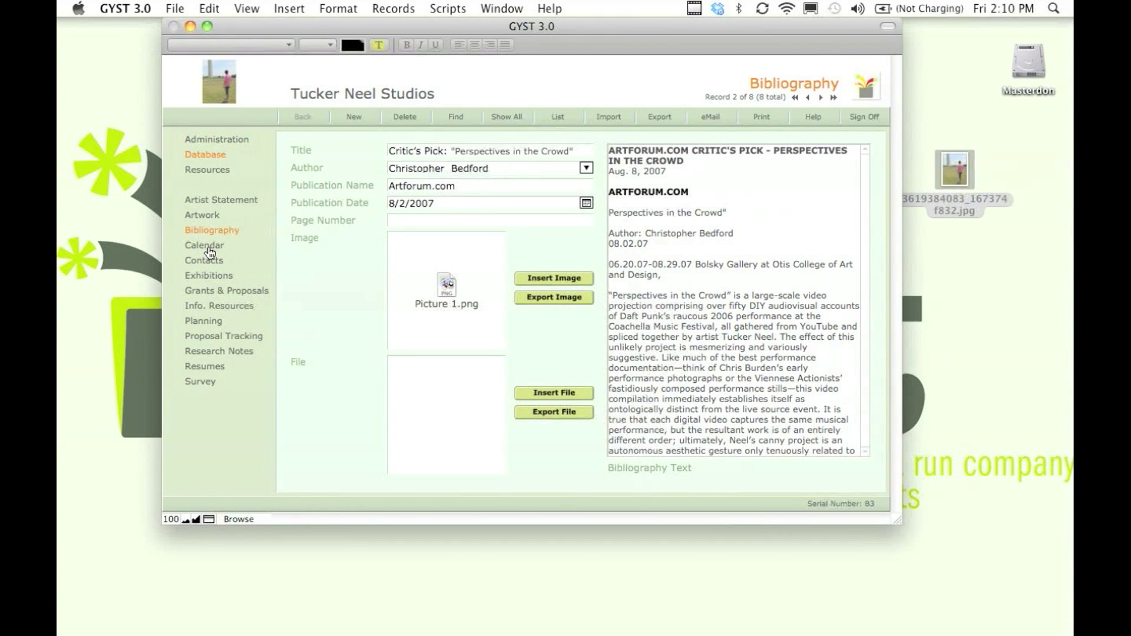
{"action": "left_click", "coordinate": [204, 246]}
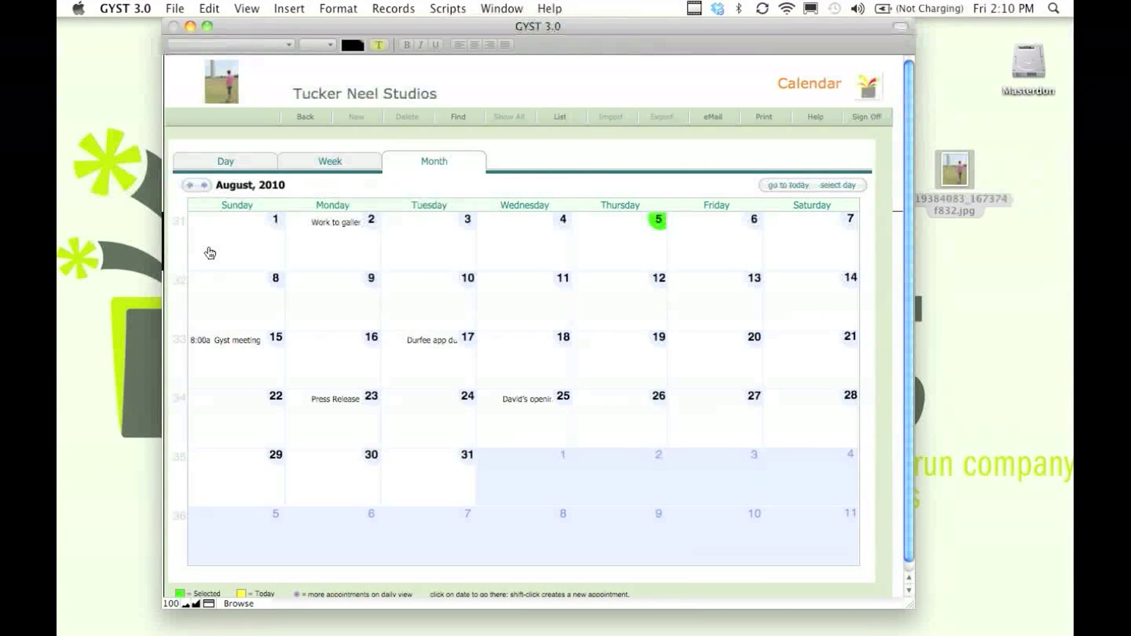
{"action": "mouse_move", "coordinate": [708, 297]}
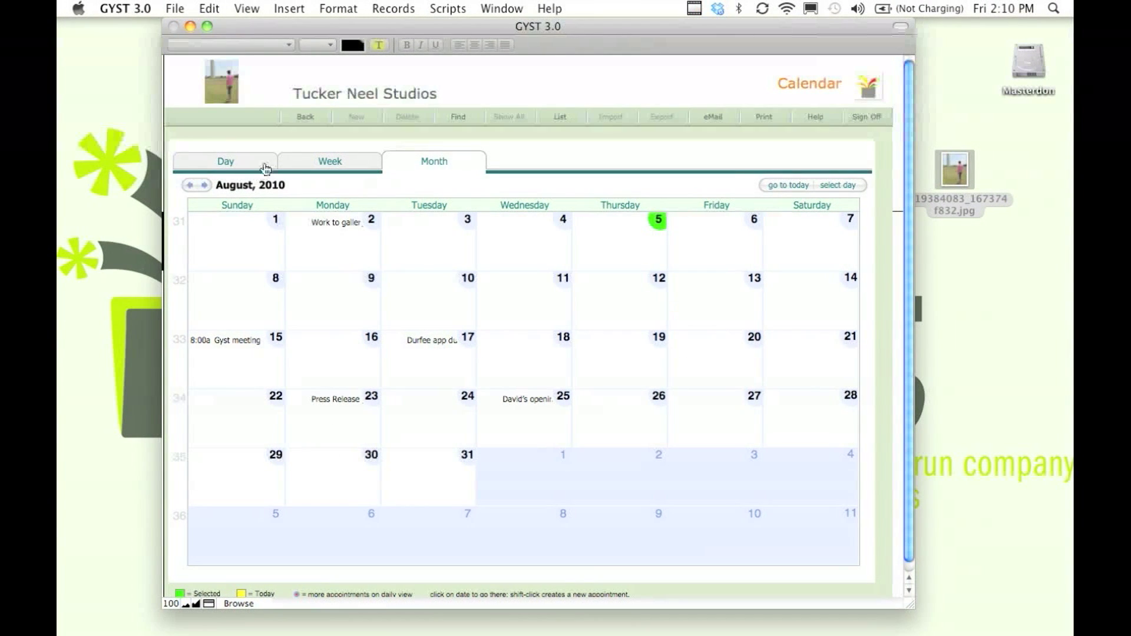
{"action": "left_click", "coordinate": [212, 230]}
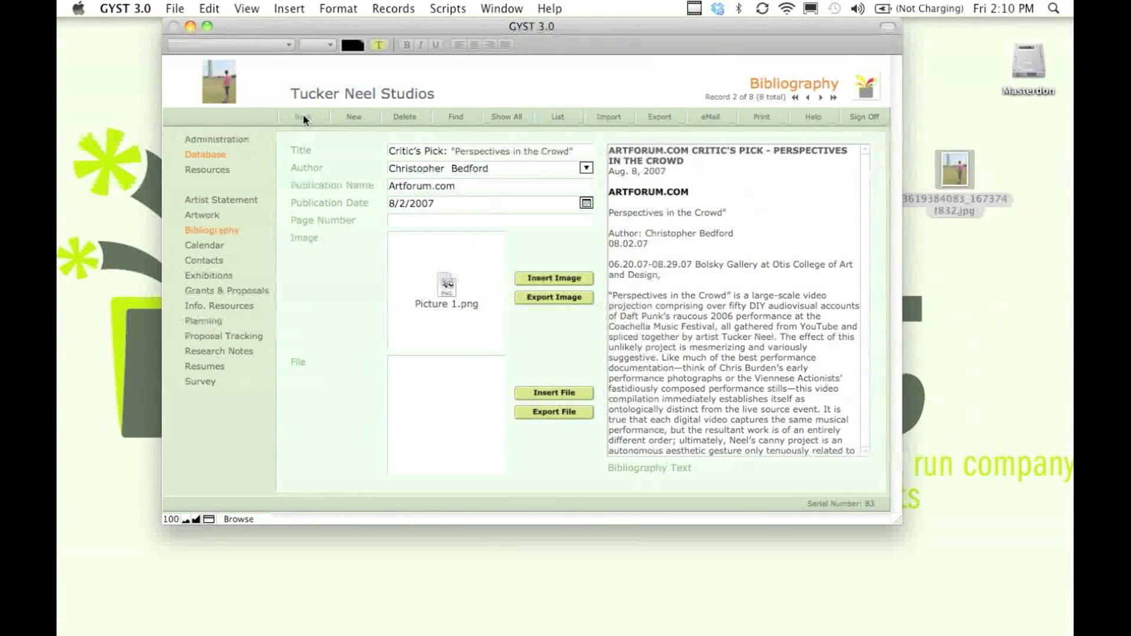
Start an e-mail to the Big Foot Enterprises director, then discard it without saving.
{"action": "left_click", "coordinate": [204, 260]}
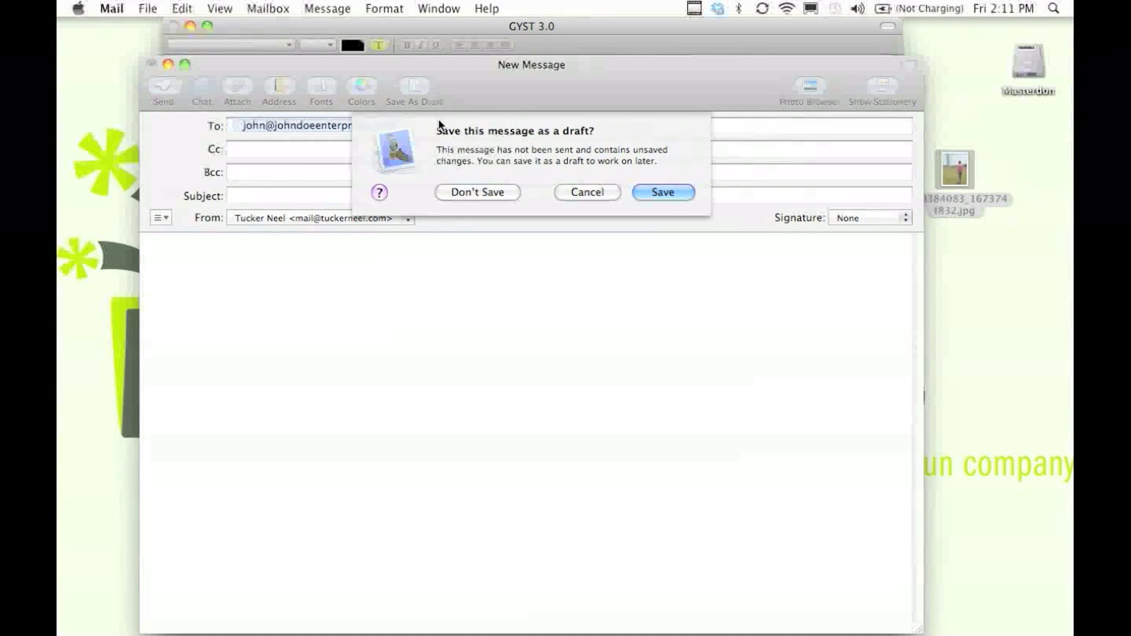
{"action": "left_click", "coordinate": [477, 192]}
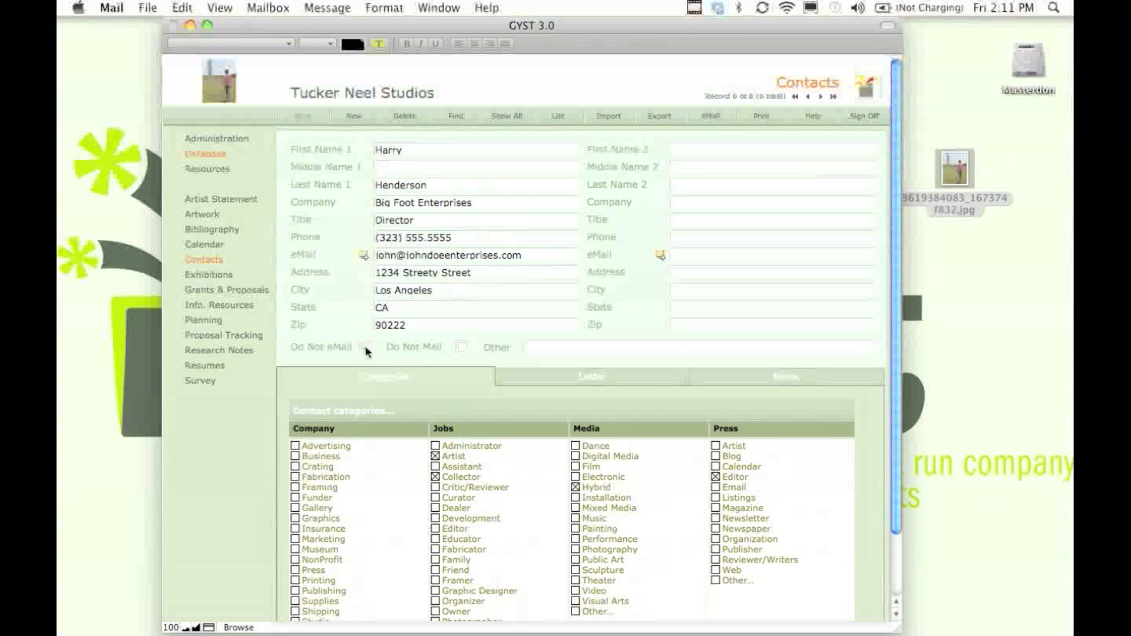
Scroll the director's contact form down and show the letter signed by the artist.
{"action": "scroll", "scroll_direction": "down", "scroll_amount": 3}
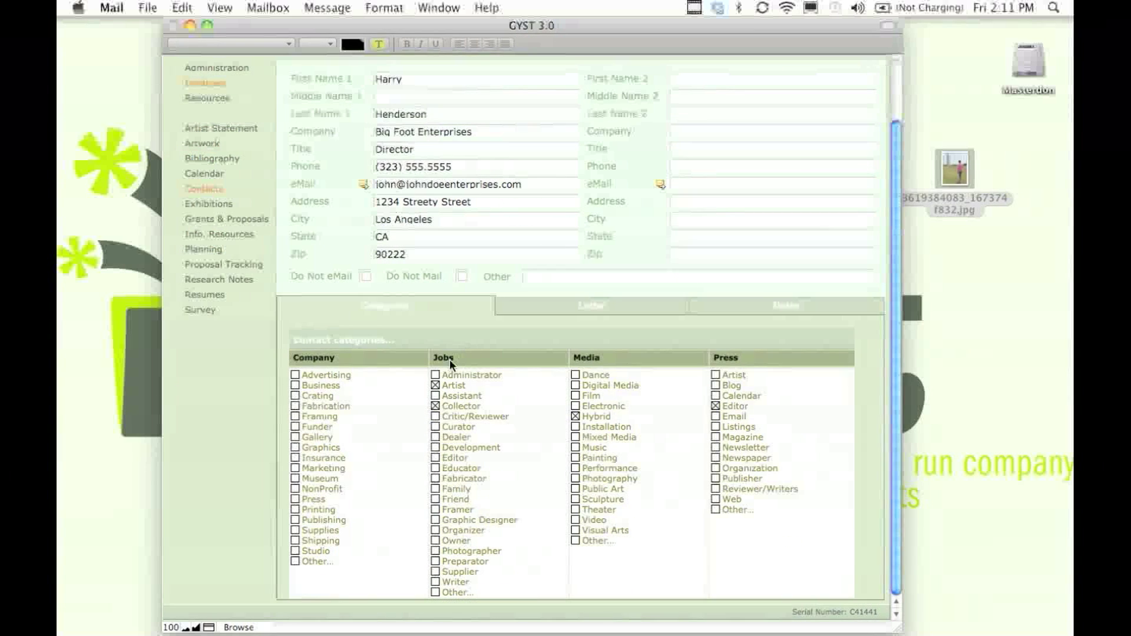
{"action": "mouse_move", "coordinate": [302, 383]}
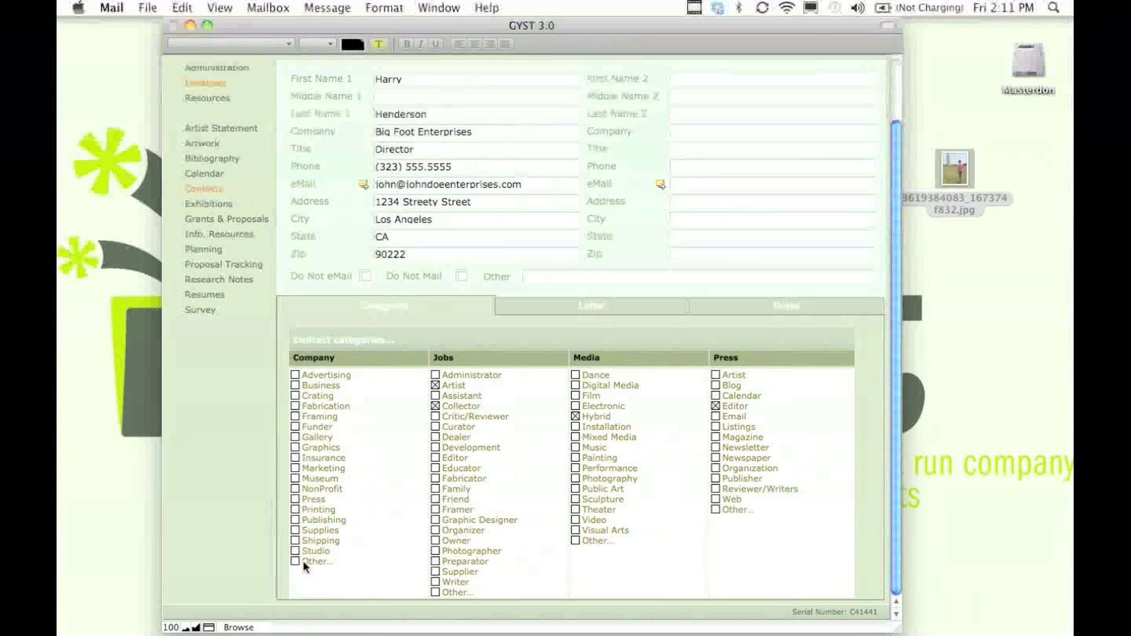
{"action": "mouse_move", "coordinate": [444, 377]}
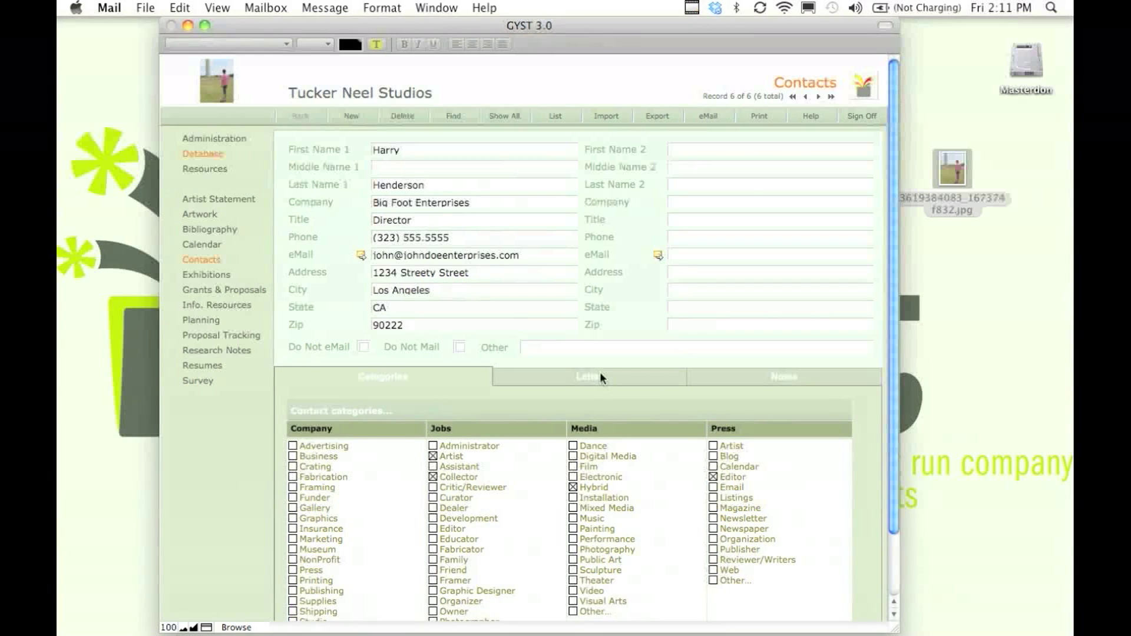
{"action": "left_click", "coordinate": [591, 376]}
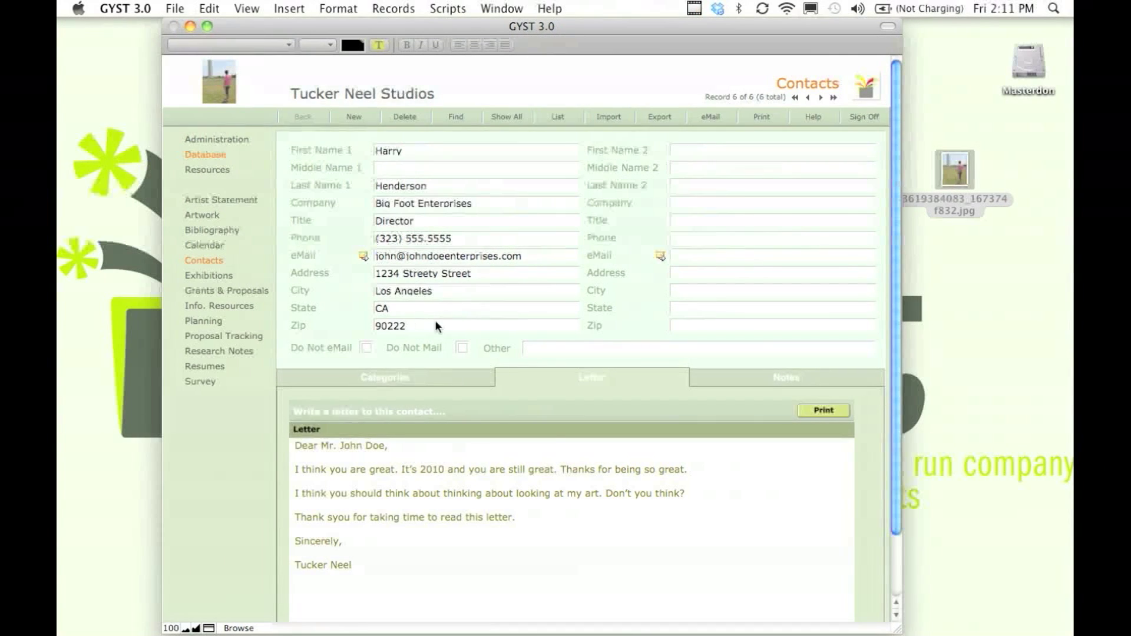
View the director's notes and the six-contact list, then return to the contact form.
{"action": "left_click", "coordinate": [783, 376]}
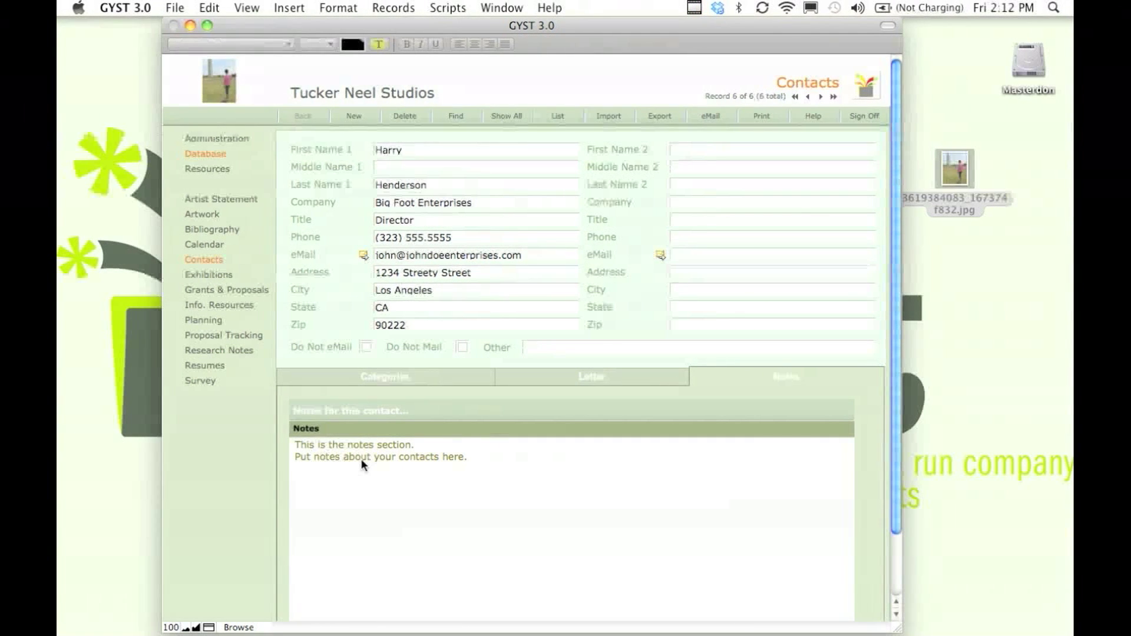
{"action": "mouse_move", "coordinate": [447, 189]}
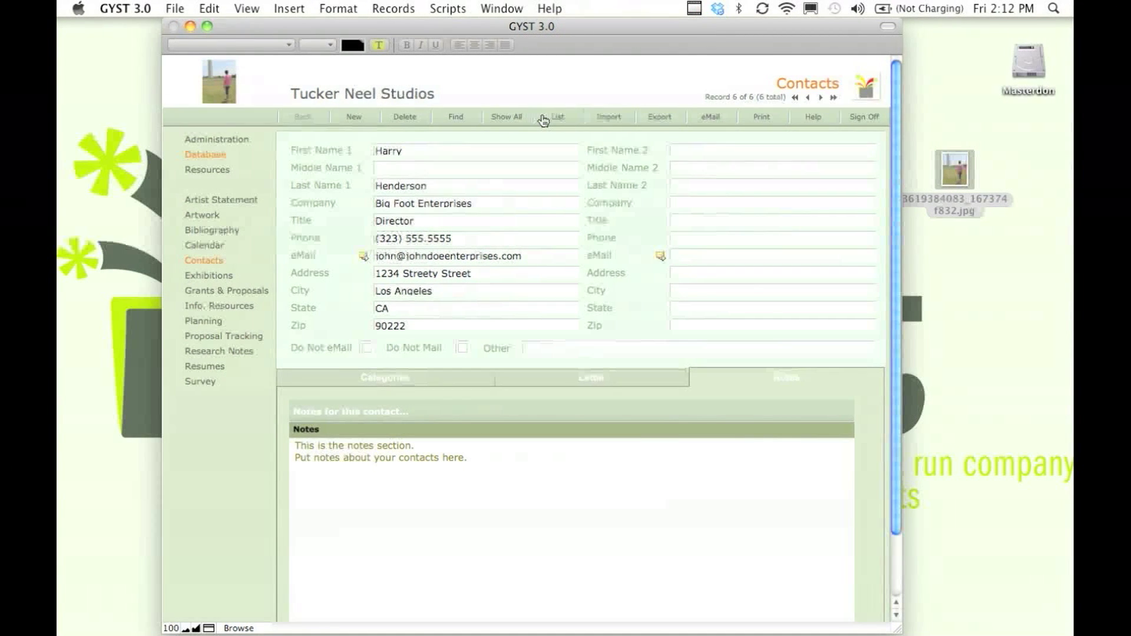
{"action": "left_click", "coordinate": [554, 116]}
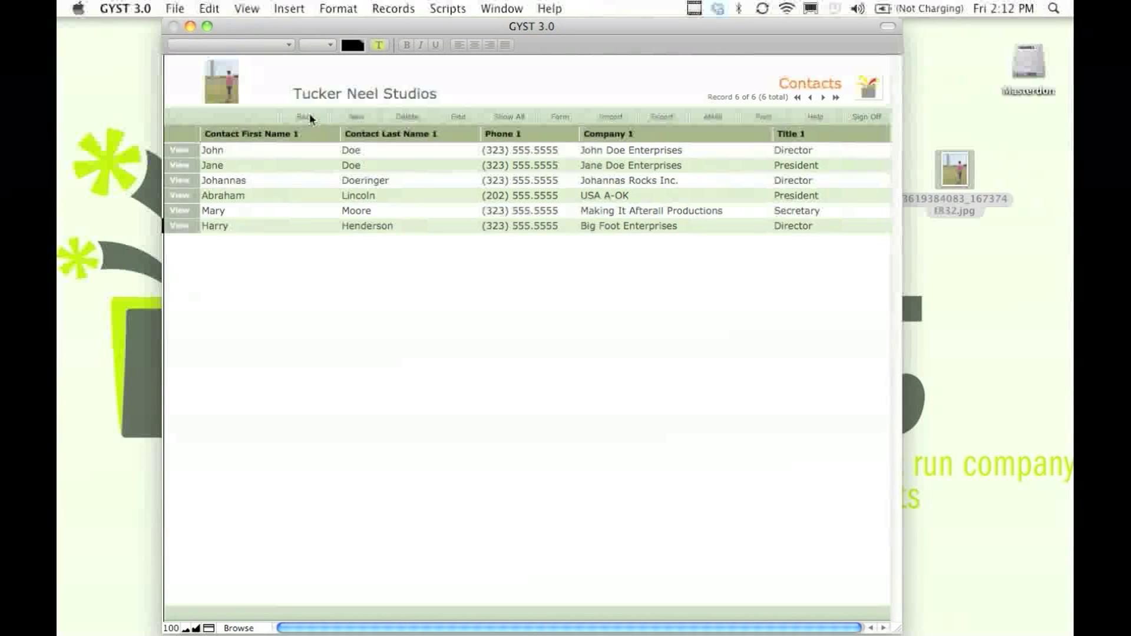
{"action": "left_click", "coordinate": [180, 226]}
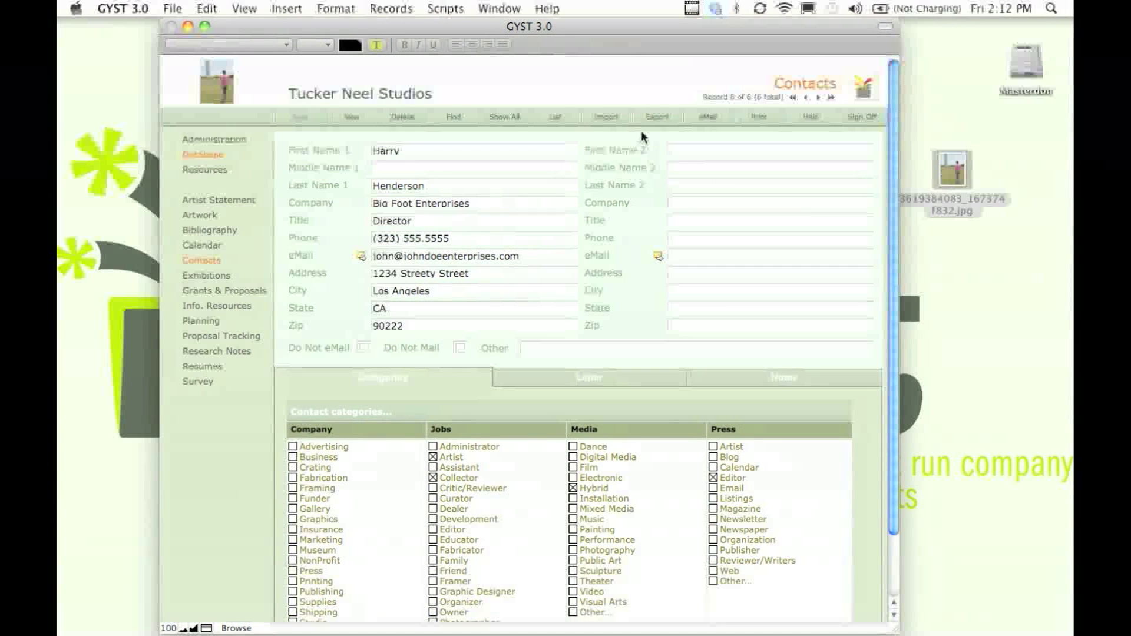
{"action": "mouse_move", "coordinate": [655, 116]}
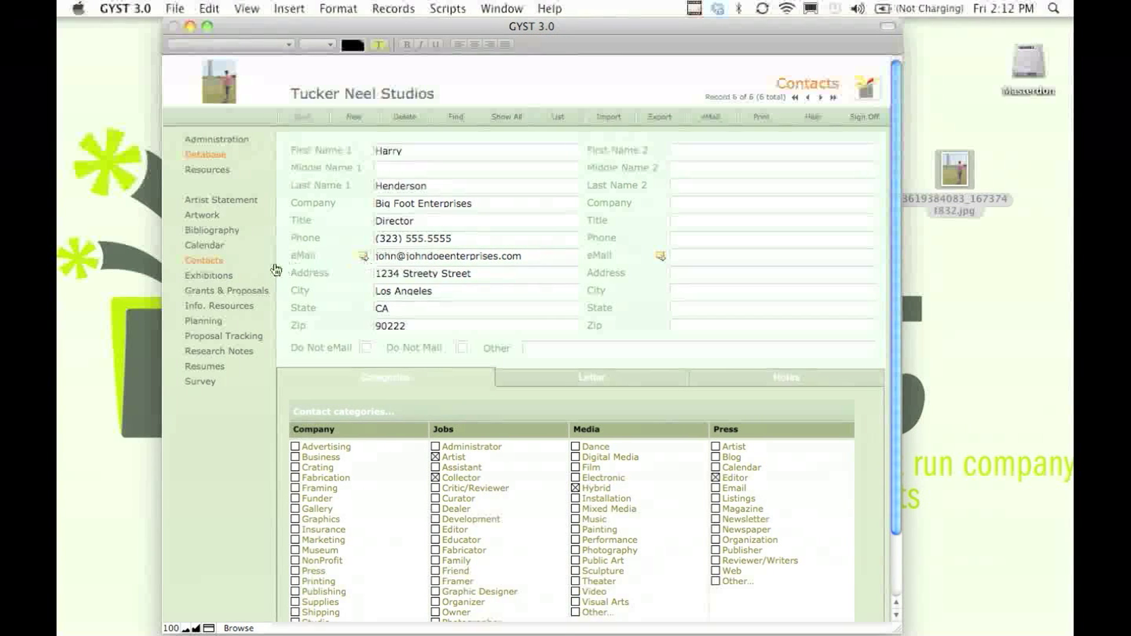
Open the 'Monuments to the Pres(i)dent' record from the 39-exhibition list.
{"action": "left_click", "coordinate": [208, 275]}
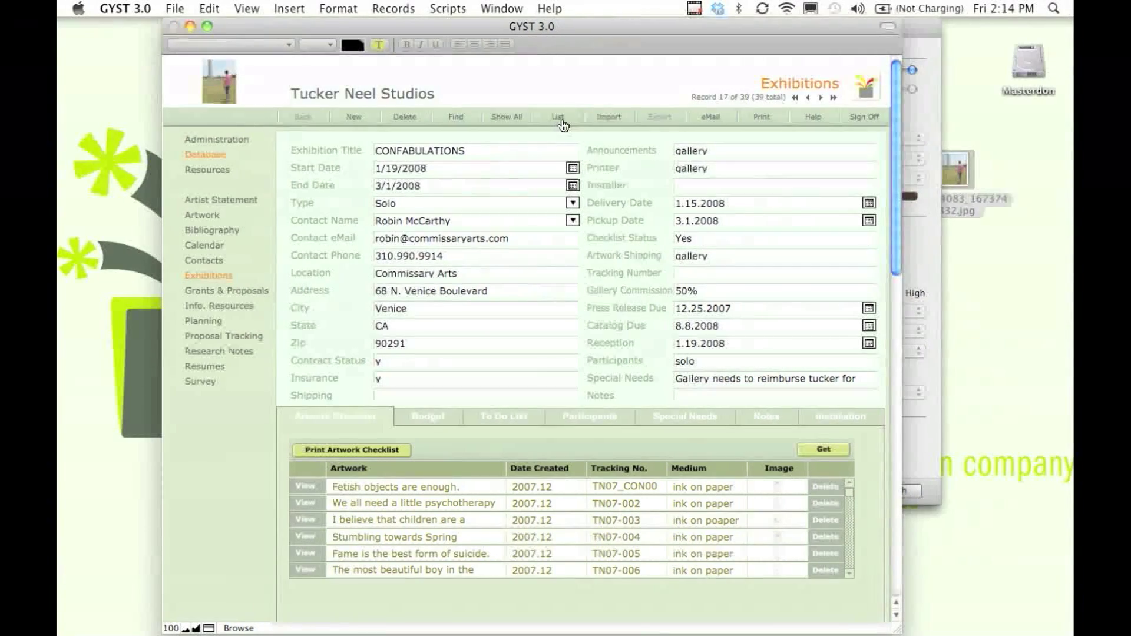
{"action": "left_click", "coordinate": [558, 117]}
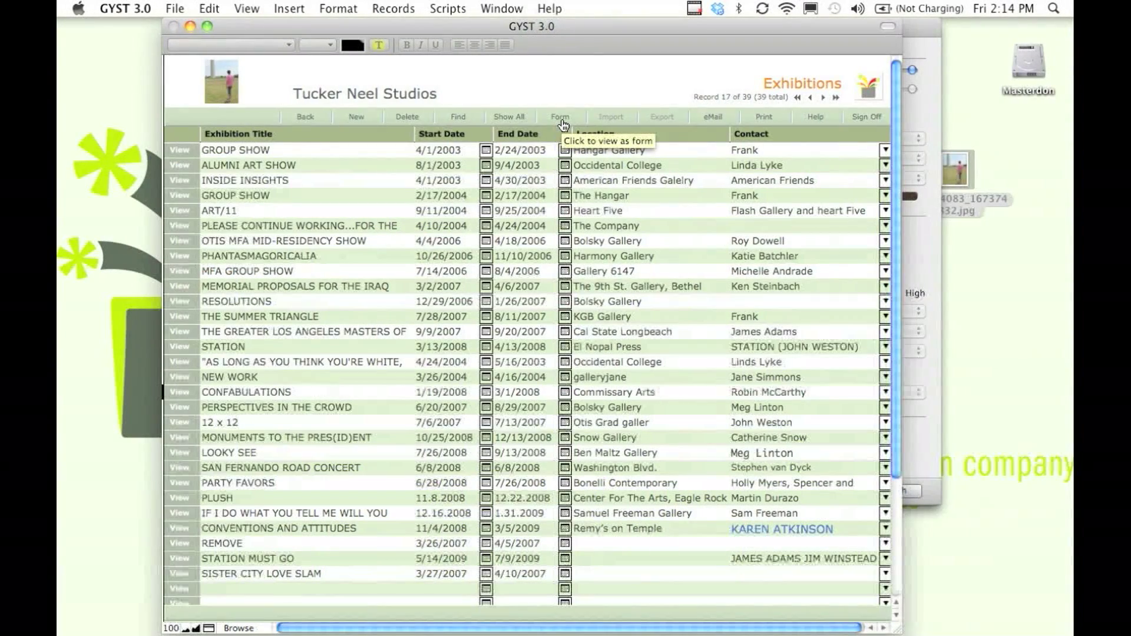
{"action": "scroll", "scroll_direction": "down", "scroll_amount": 3}
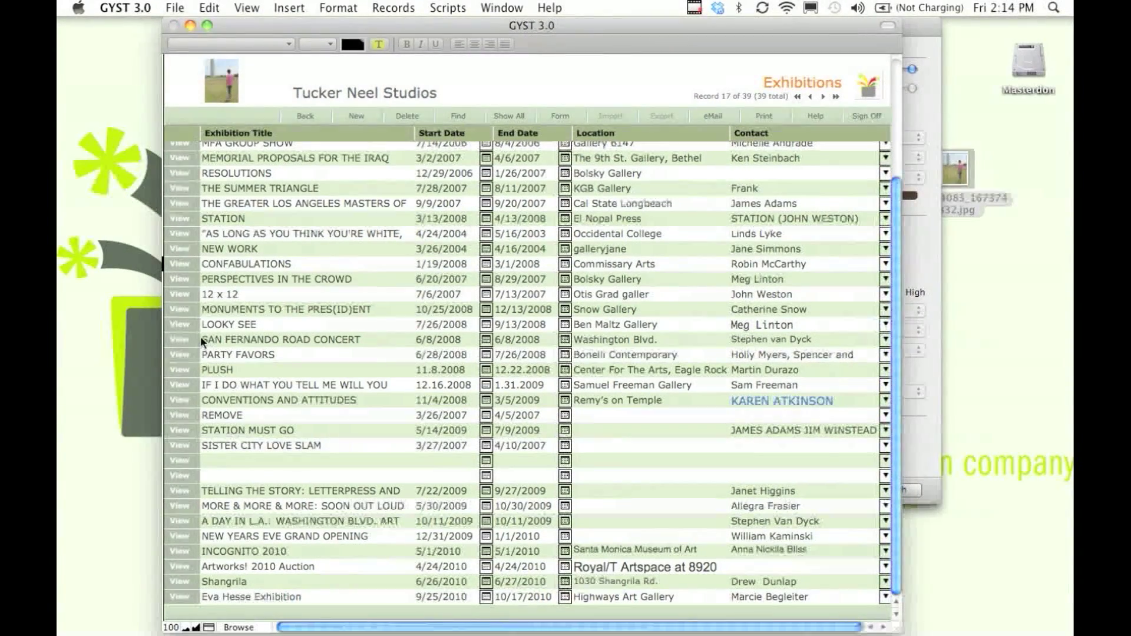
{"action": "mouse_move", "coordinate": [185, 315]}
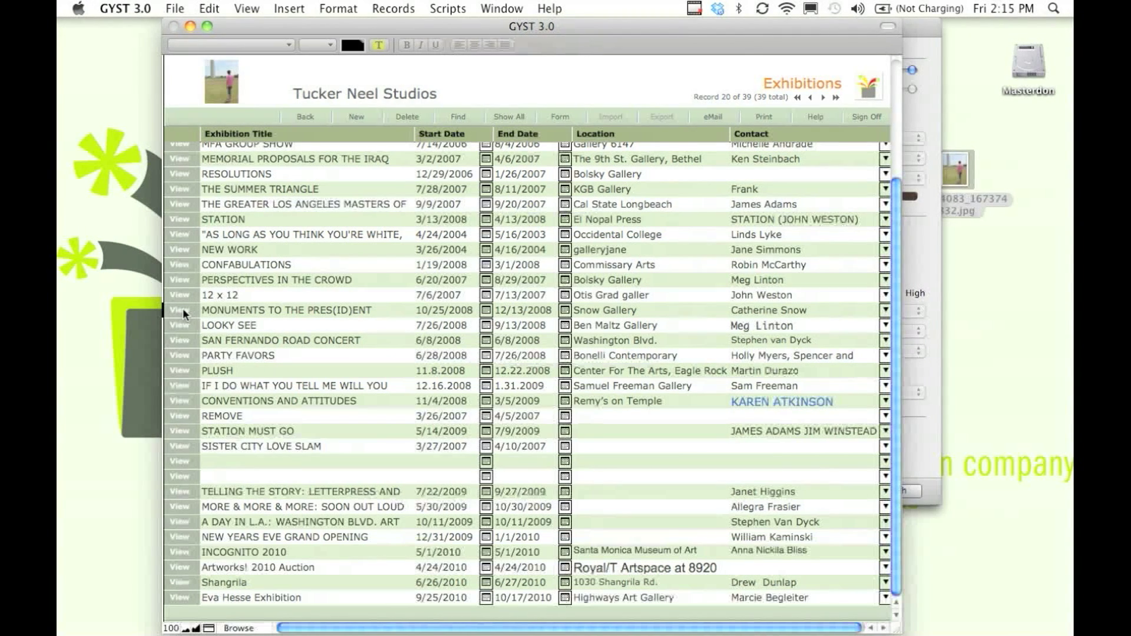
{"action": "left_click", "coordinate": [179, 309]}
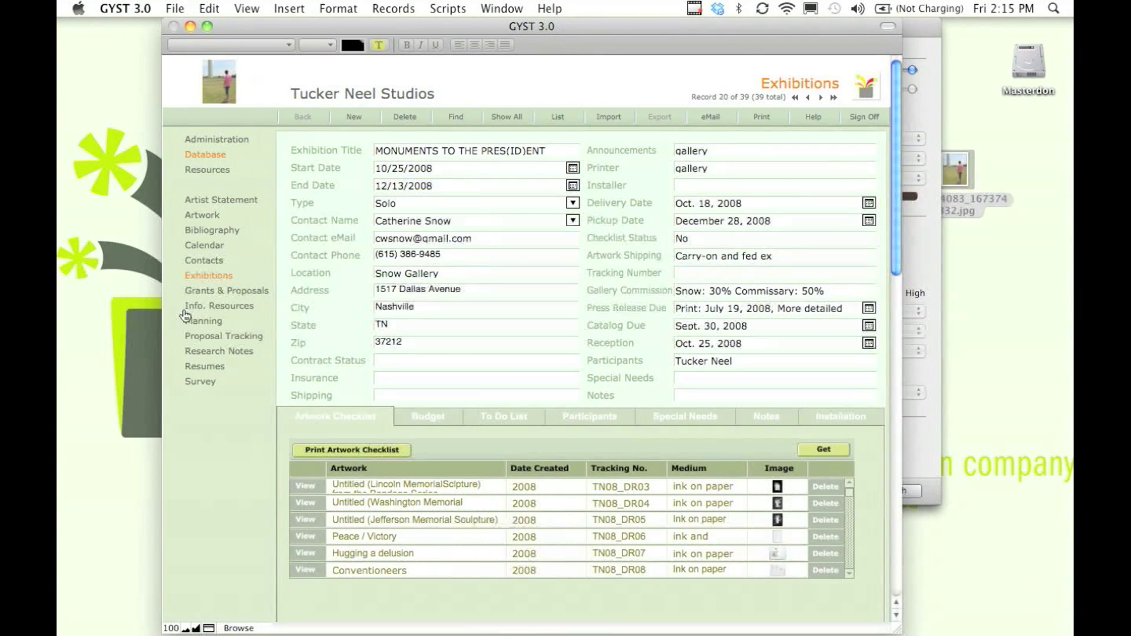
Briefly view the public art guide in Information Resources, then return to the Monuments exhibition.
{"action": "left_click", "coordinate": [219, 305]}
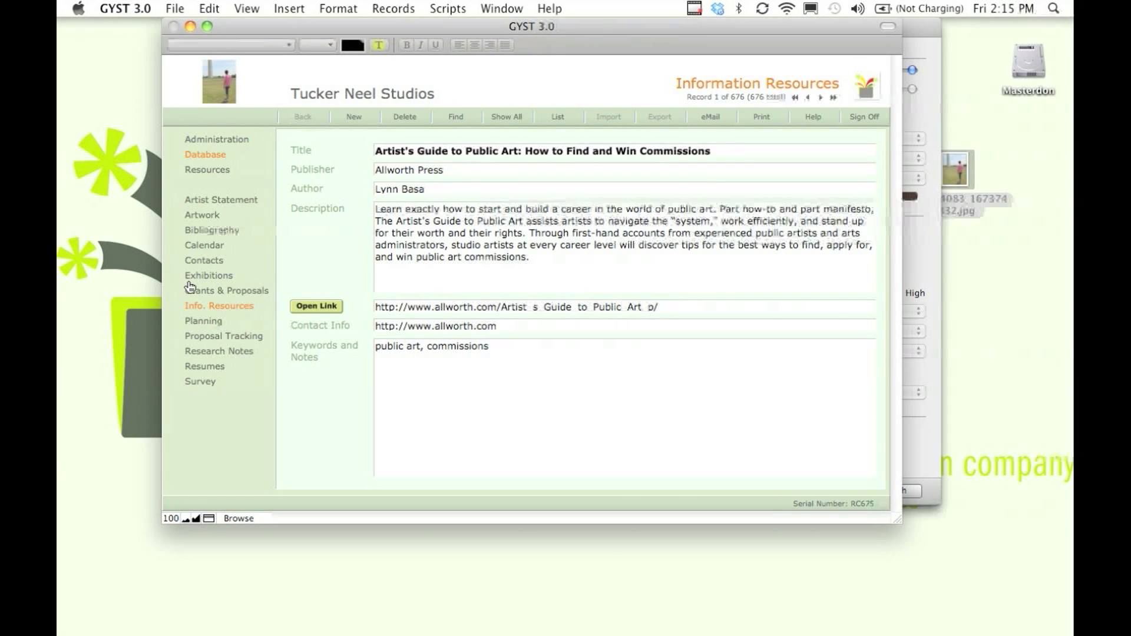
{"action": "left_click", "coordinate": [209, 275]}
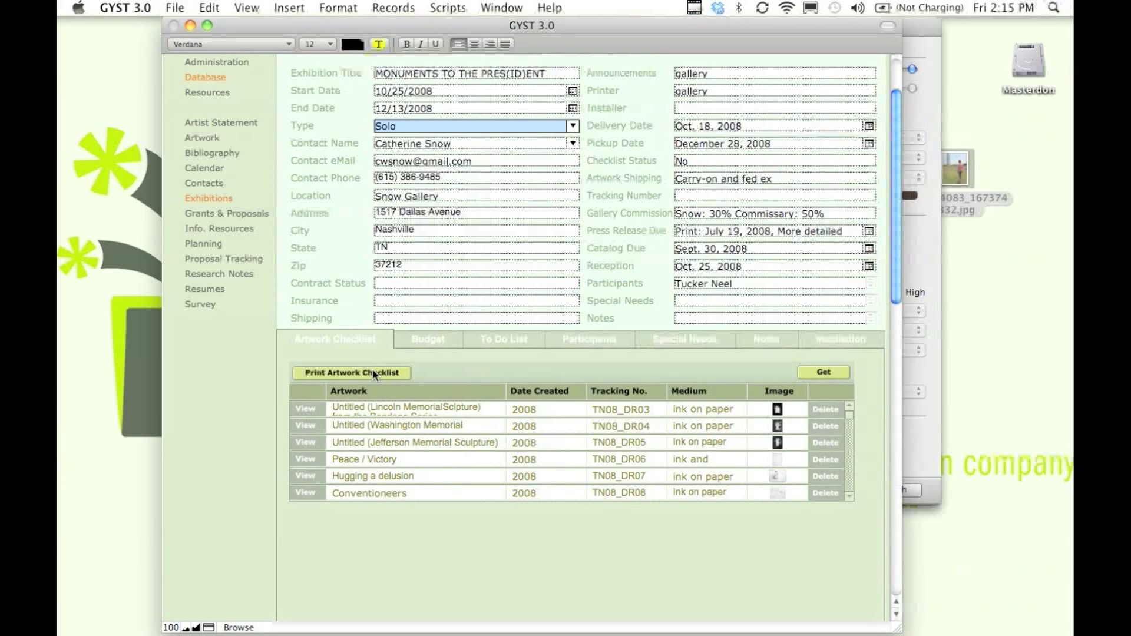
Send the Monuments artwork checklist through the print dialog to Preview.
{"action": "left_click", "coordinate": [351, 373]}
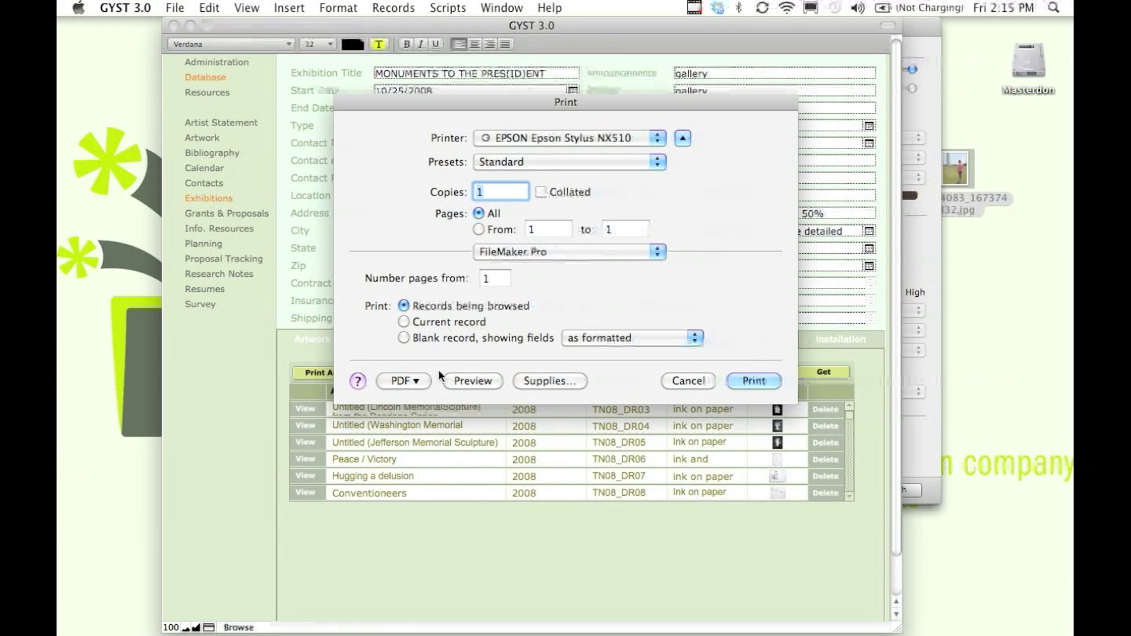
{"action": "left_click", "coordinate": [473, 381]}
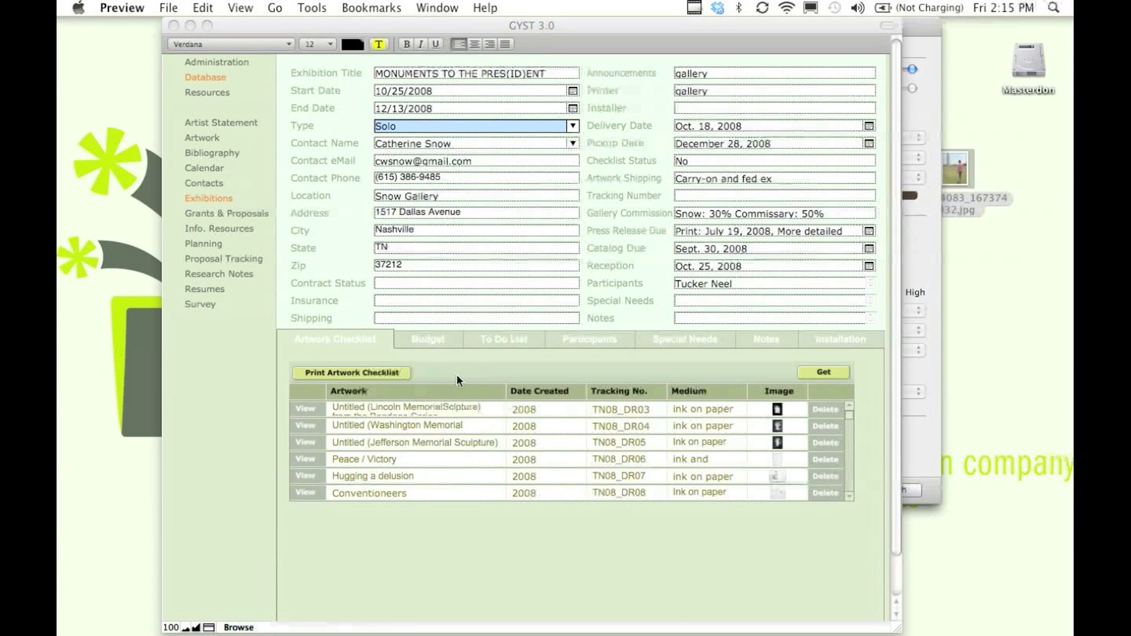
{"action": "left_click", "coordinate": [351, 373]}
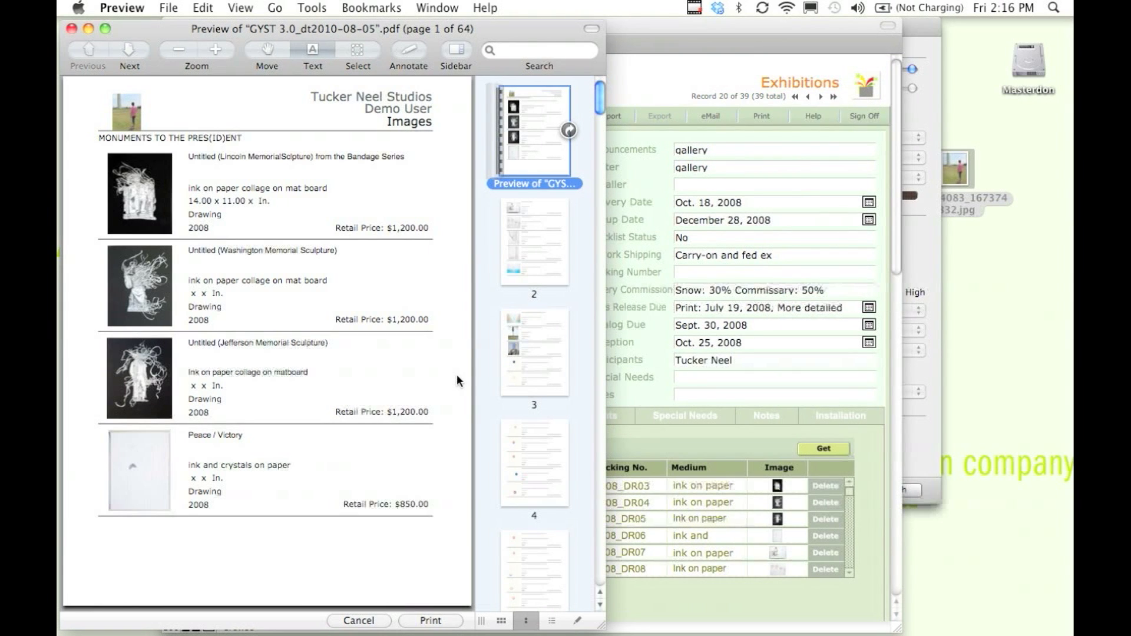
{"action": "mouse_move", "coordinate": [530, 243]}
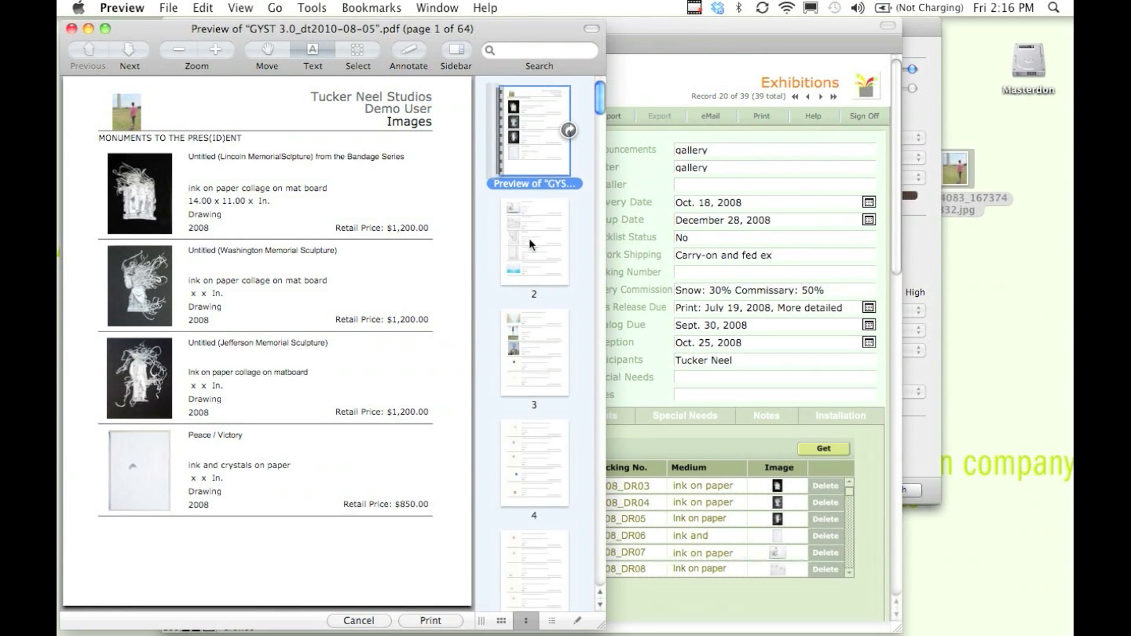
{"action": "left_click", "coordinate": [534, 241]}
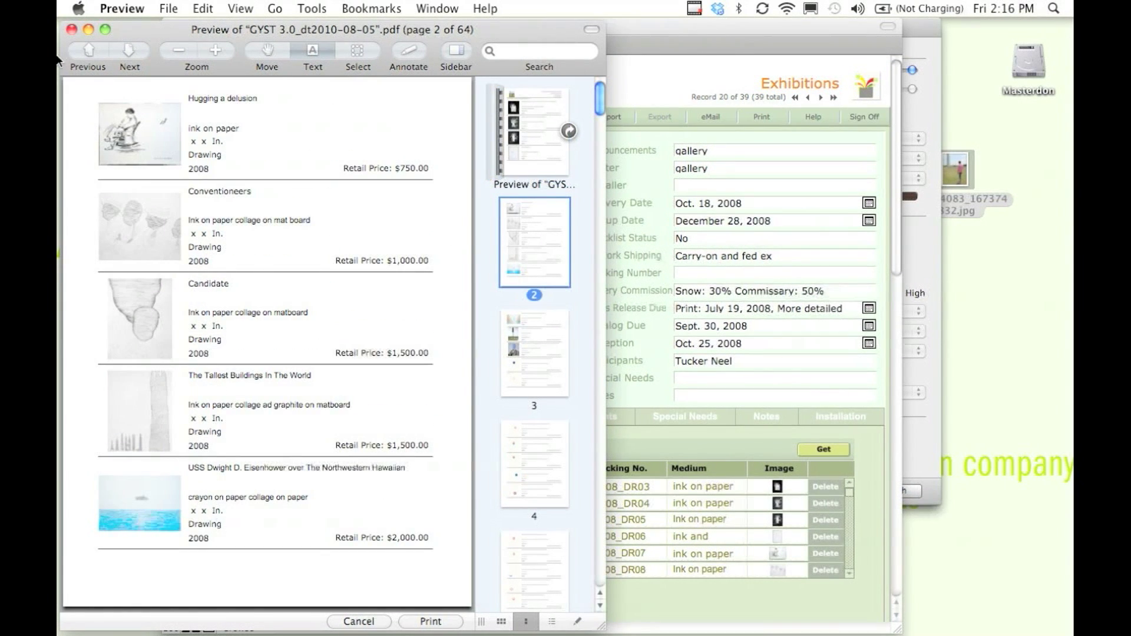
{"action": "left_click", "coordinate": [359, 627]}
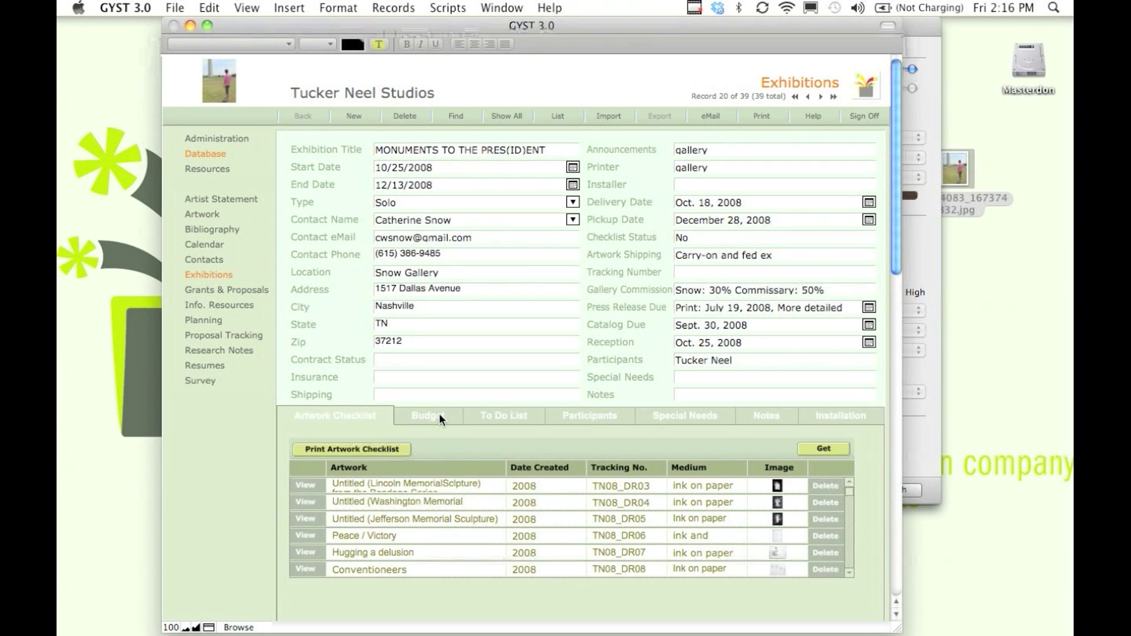
Show the Monuments exhibition's budget and scroll down through it.
{"action": "left_click", "coordinate": [426, 415]}
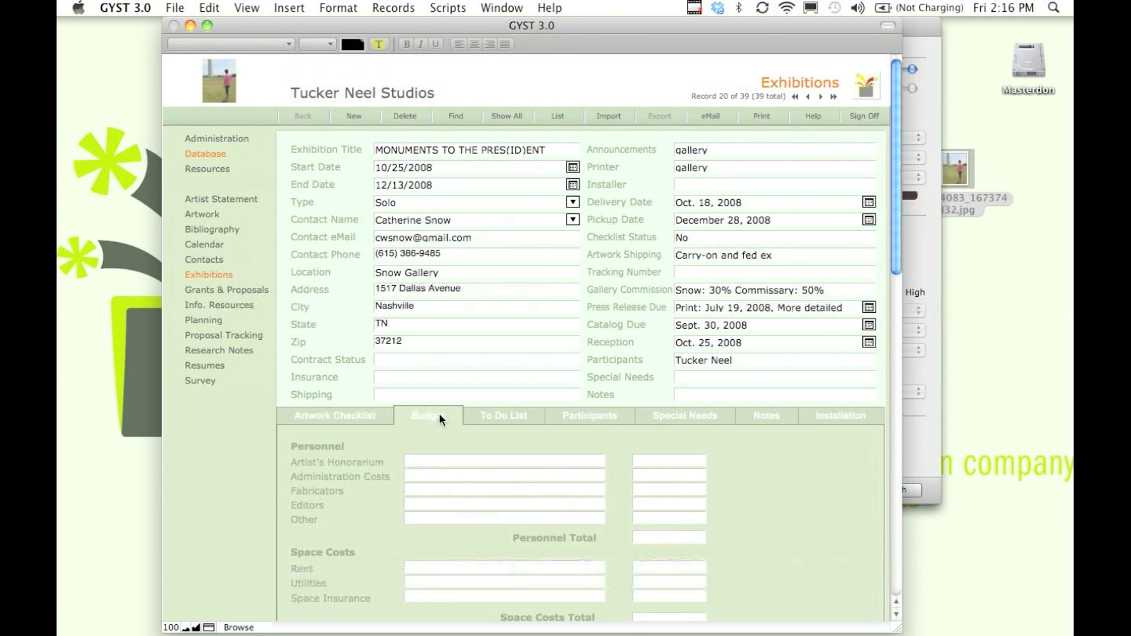
{"action": "scroll", "scroll_direction": "down", "scroll_amount": 3}
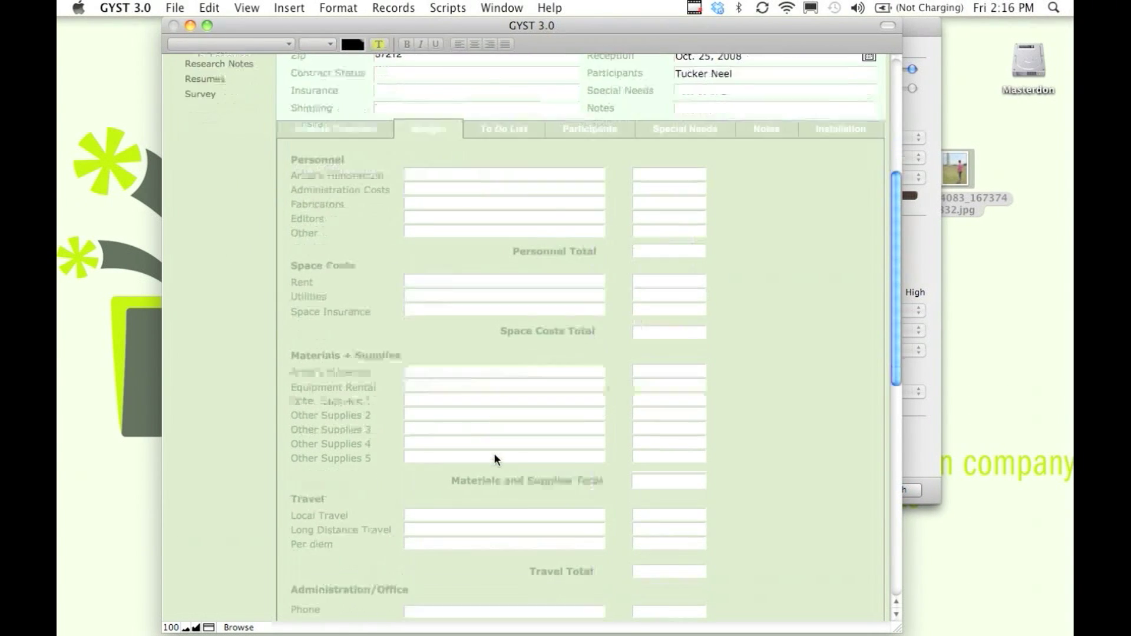
{"action": "scroll", "scroll_direction": "down", "scroll_amount": 3}
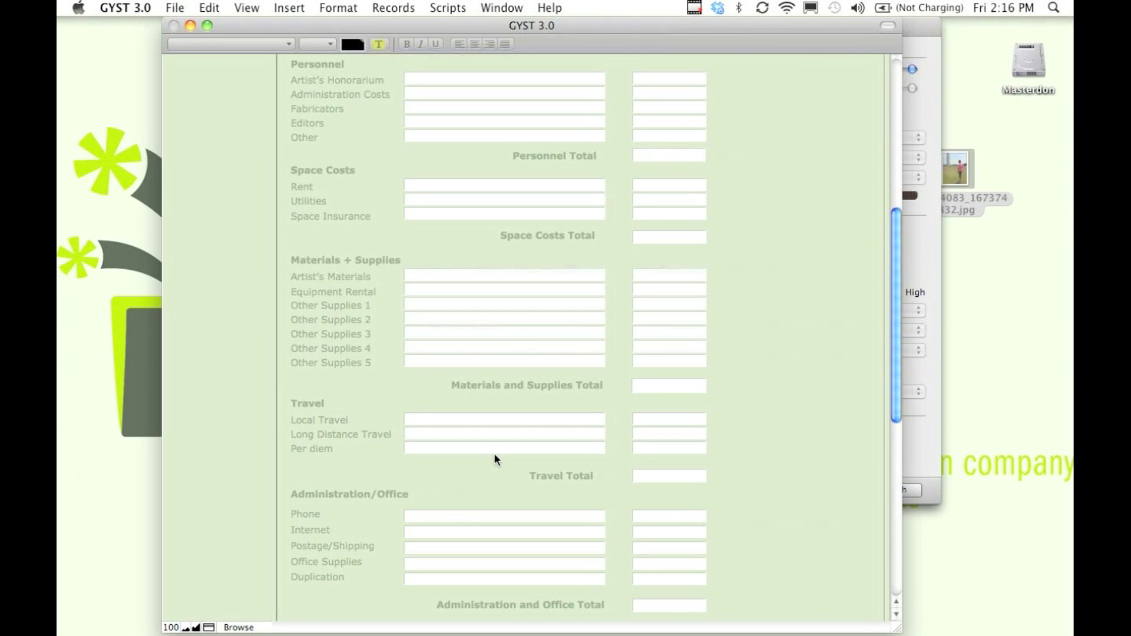
{"action": "scroll", "scroll_direction": "down", "scroll_amount": 3}
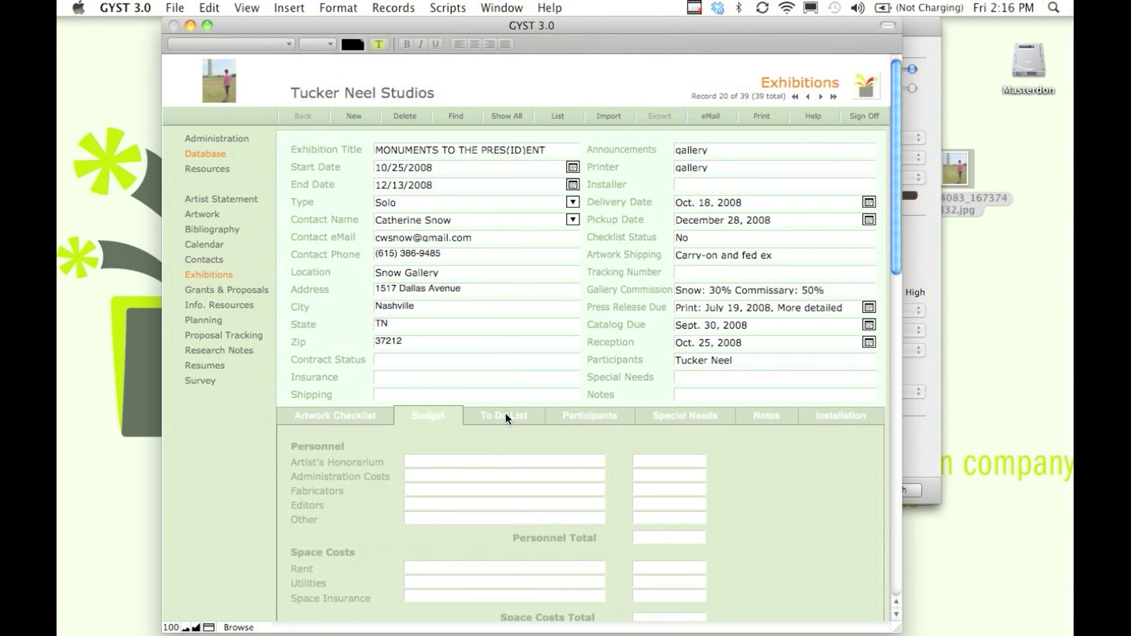
View the to-do list, participants, special needs, notes and installation components in turn.
{"action": "left_click", "coordinate": [503, 415]}
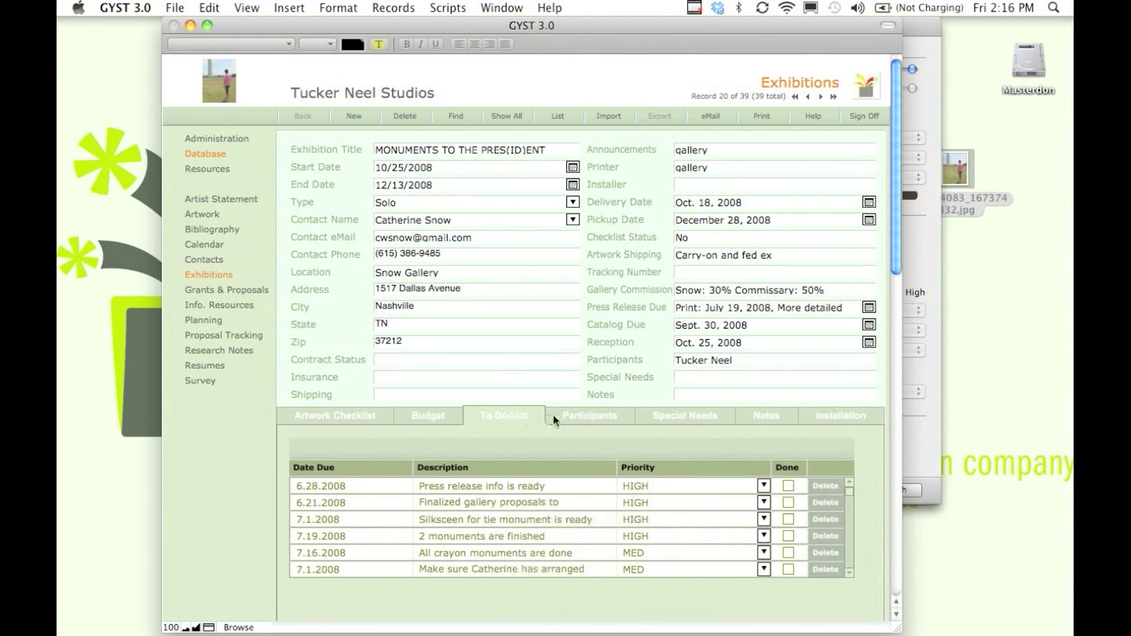
{"action": "left_click", "coordinate": [589, 418]}
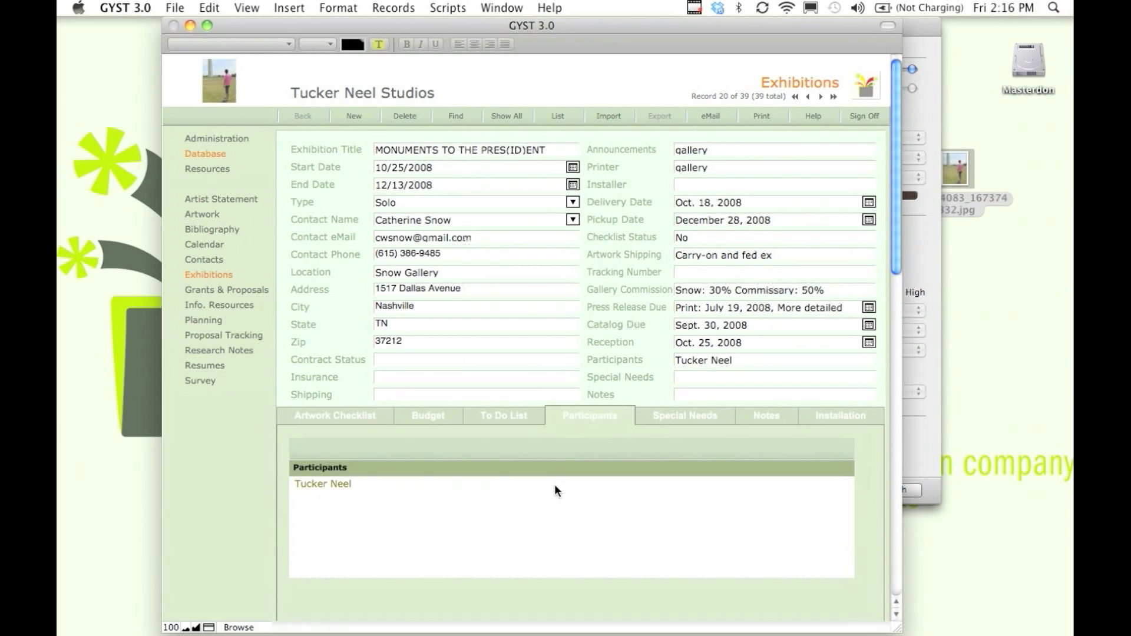
{"action": "mouse_move", "coordinate": [511, 496]}
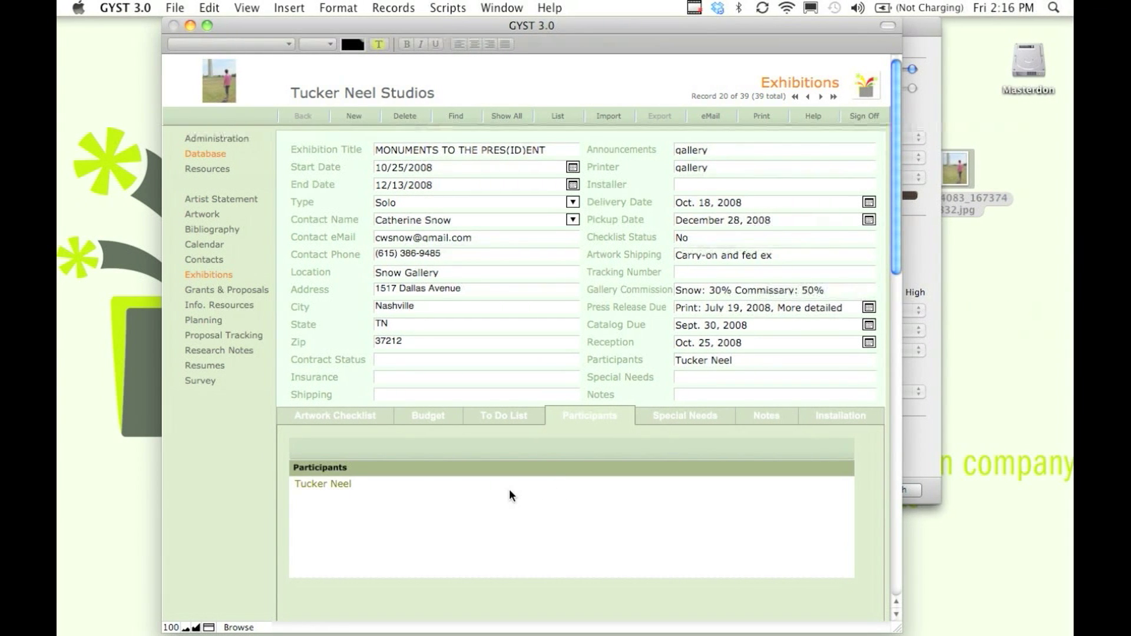
{"action": "left_click", "coordinate": [682, 415]}
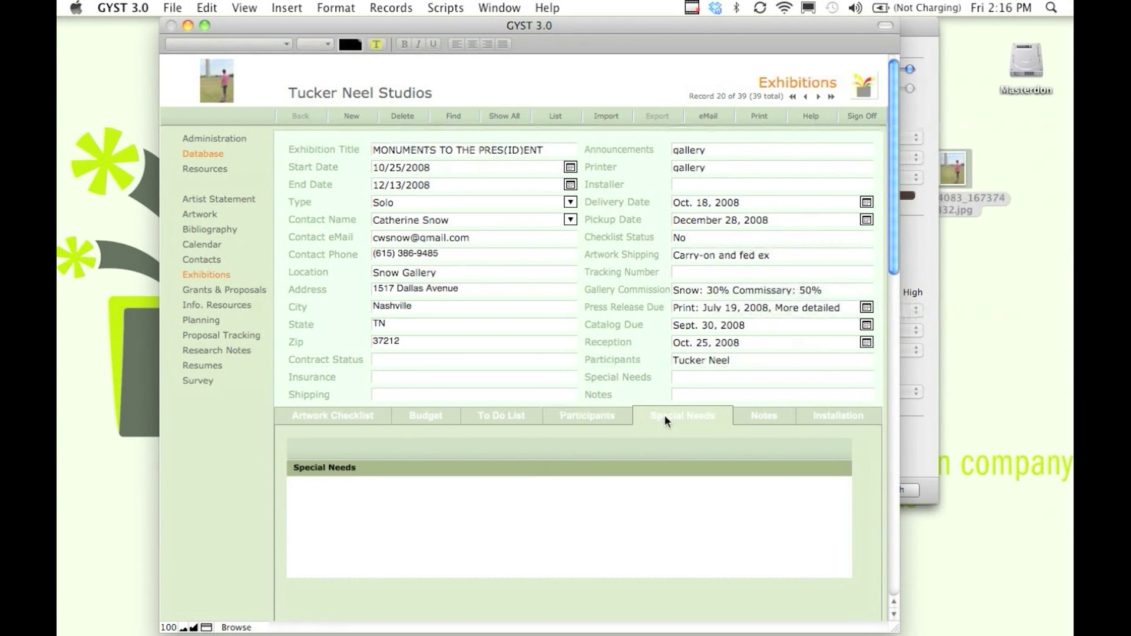
{"action": "mouse_move", "coordinate": [655, 573]}
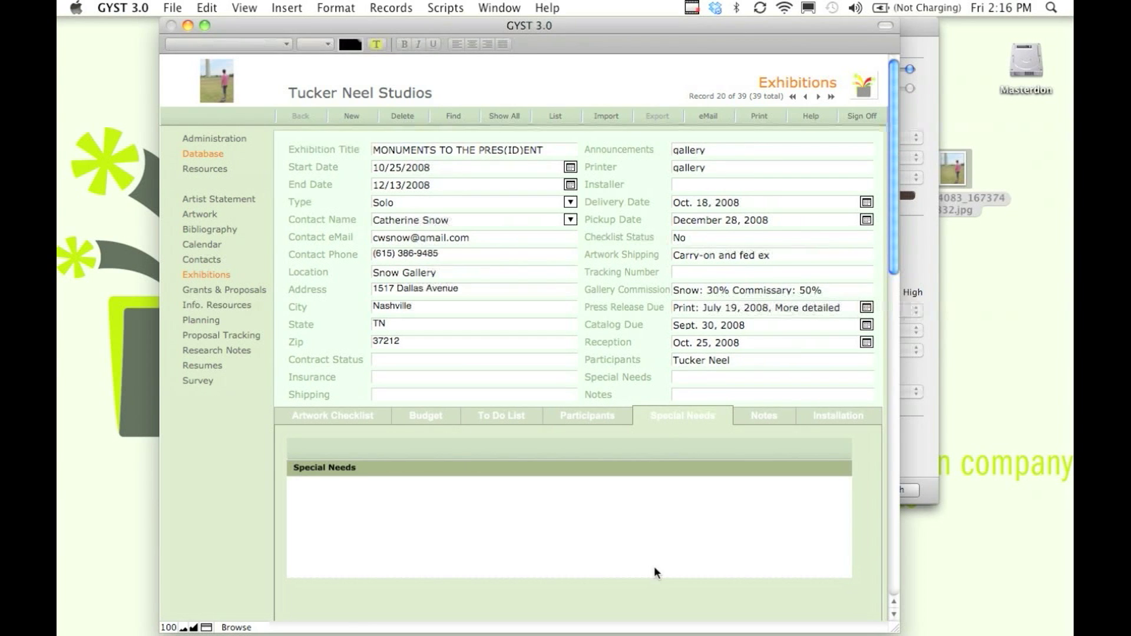
{"action": "left_click", "coordinate": [763, 415]}
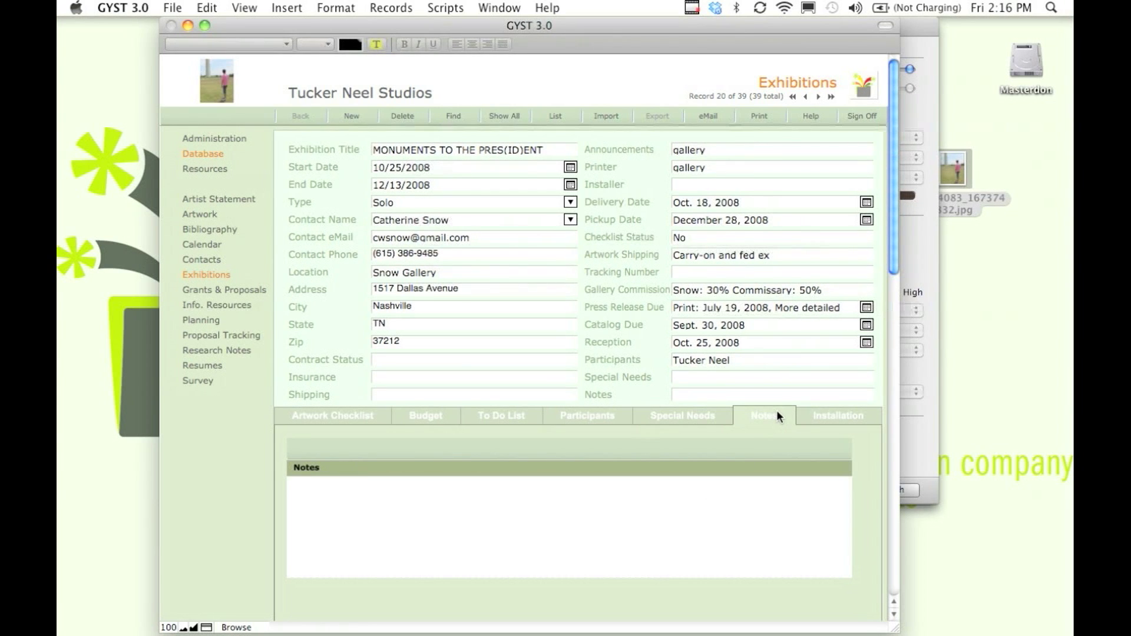
{"action": "left_click", "coordinate": [837, 415]}
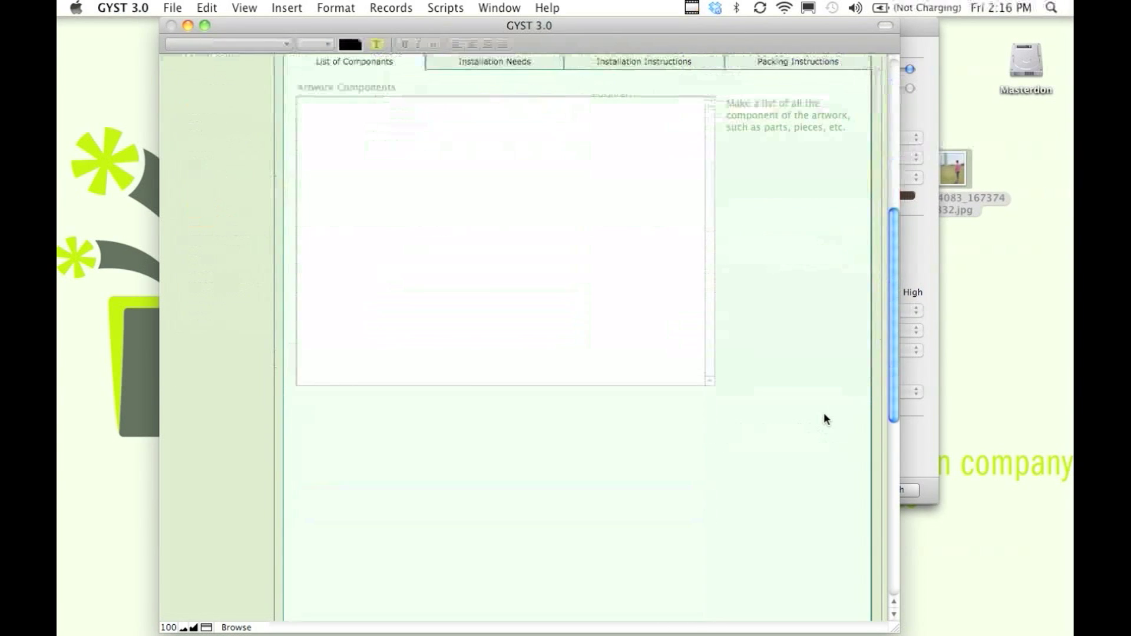
{"action": "scroll", "scroll_direction": "up", "scroll_amount": 3}
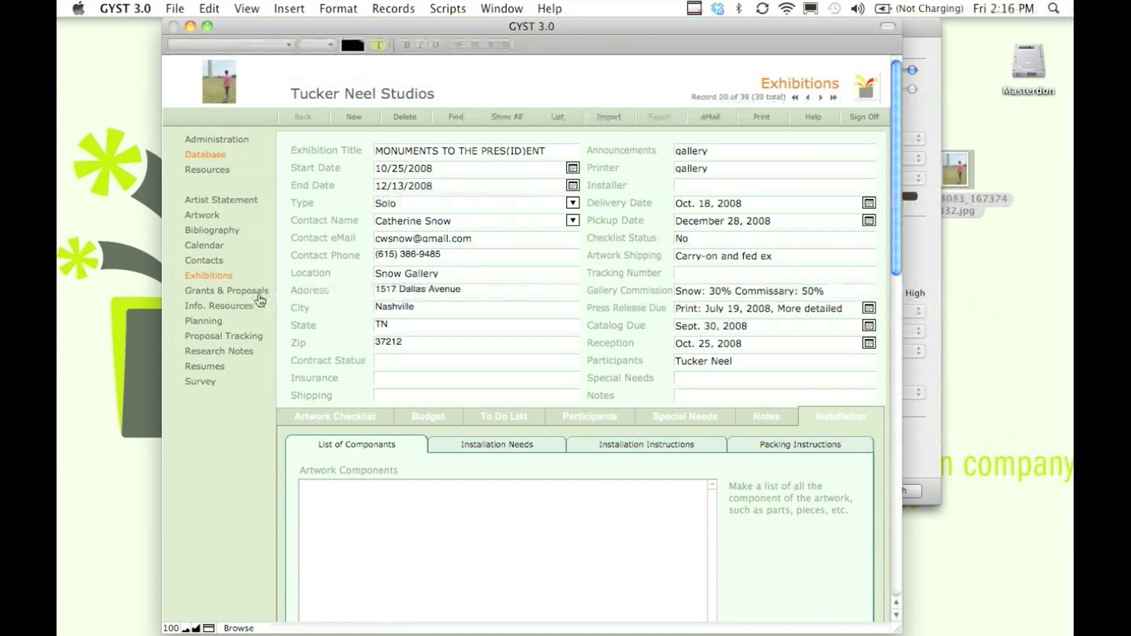
Open Grants & Proposals at record 8, then view and close the grant Types guide.
{"action": "left_click", "coordinate": [225, 290]}
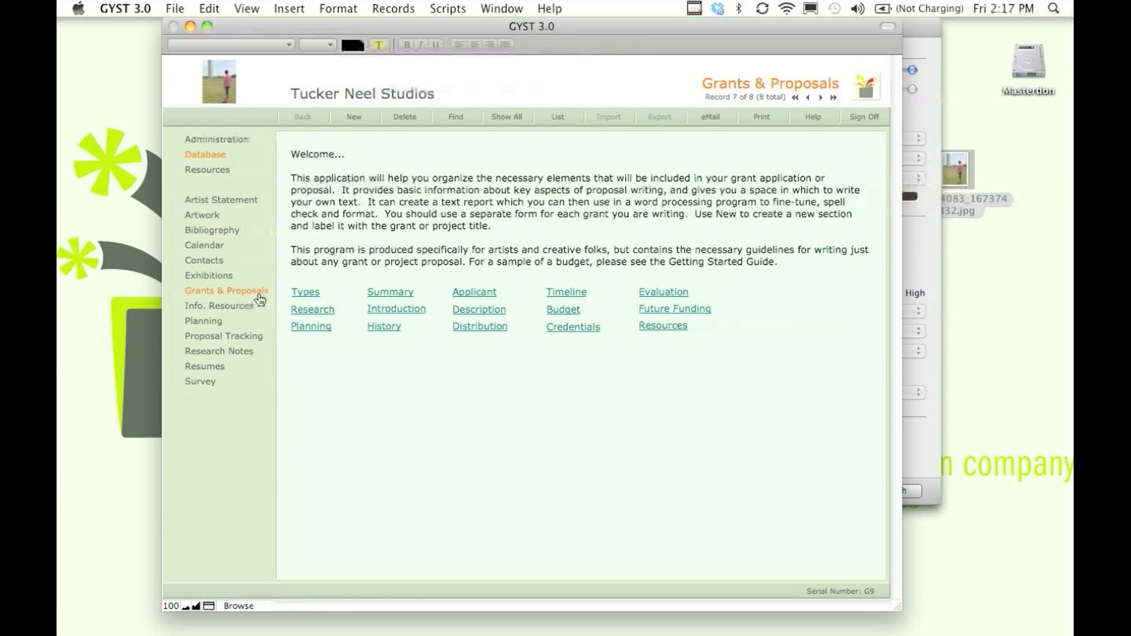
{"action": "mouse_move", "coordinate": [571, 149]}
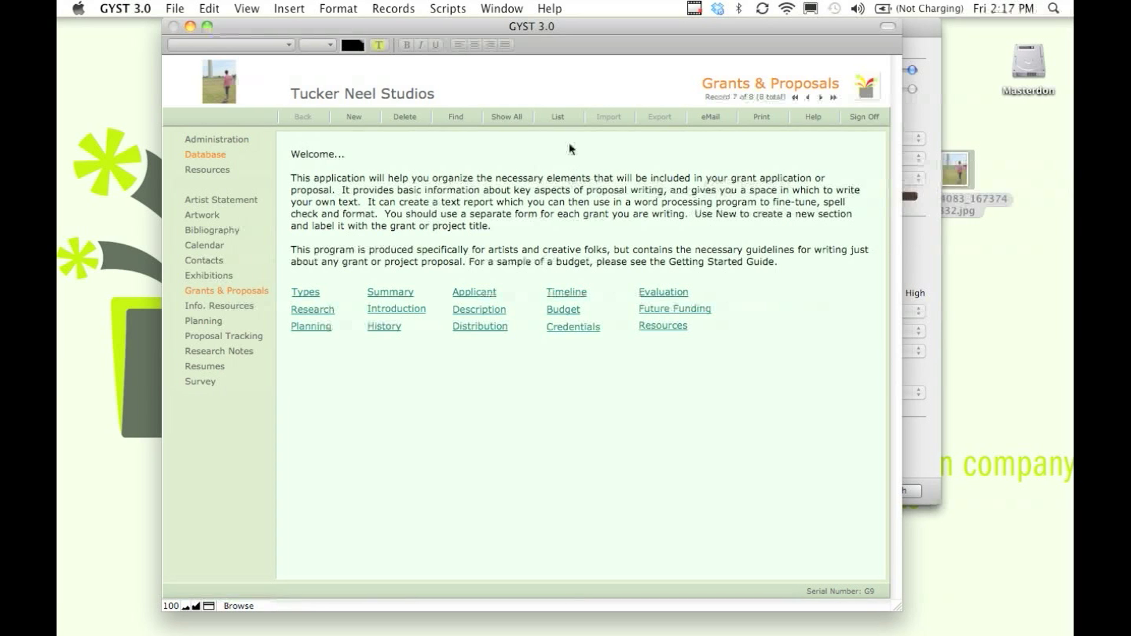
{"action": "mouse_move", "coordinate": [562, 118]}
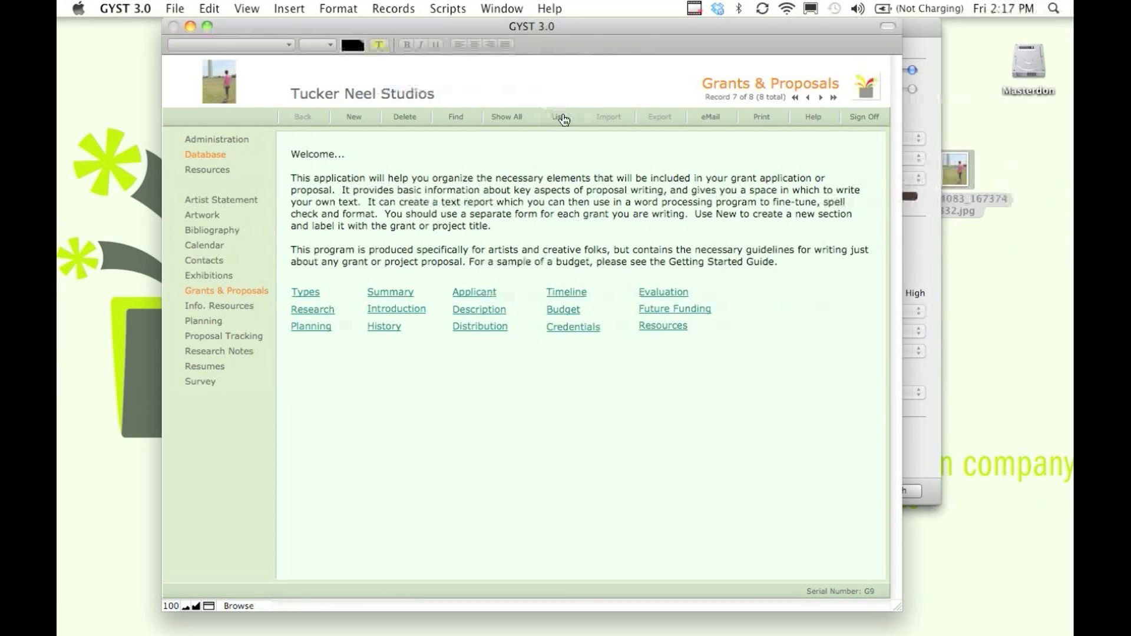
{"action": "left_click", "coordinate": [561, 116]}
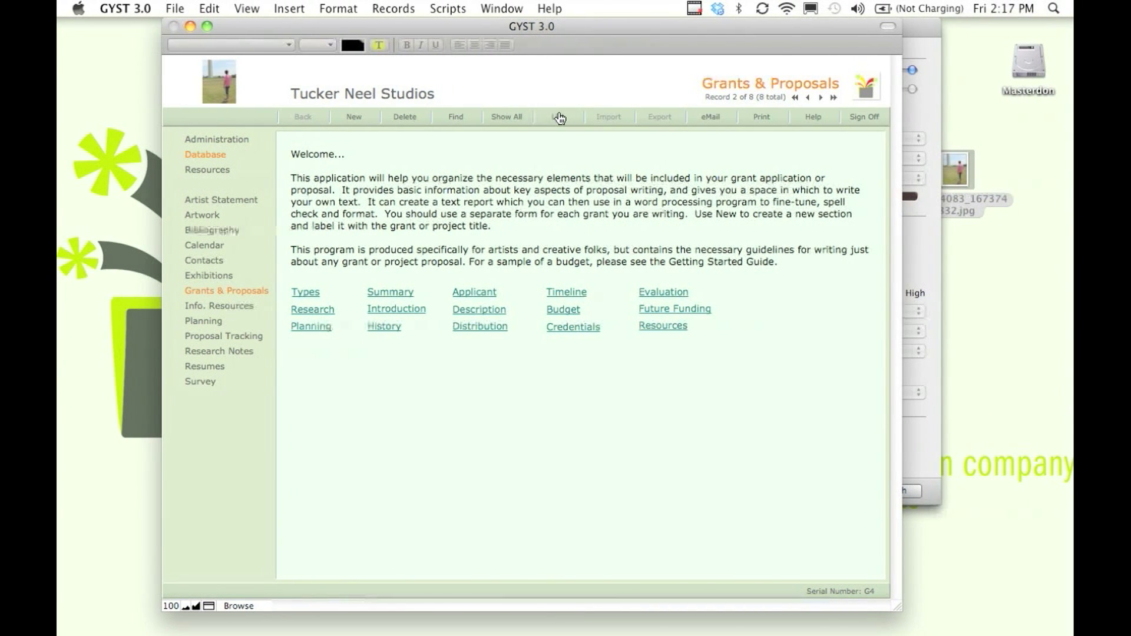
{"action": "left_click", "coordinate": [560, 117]}
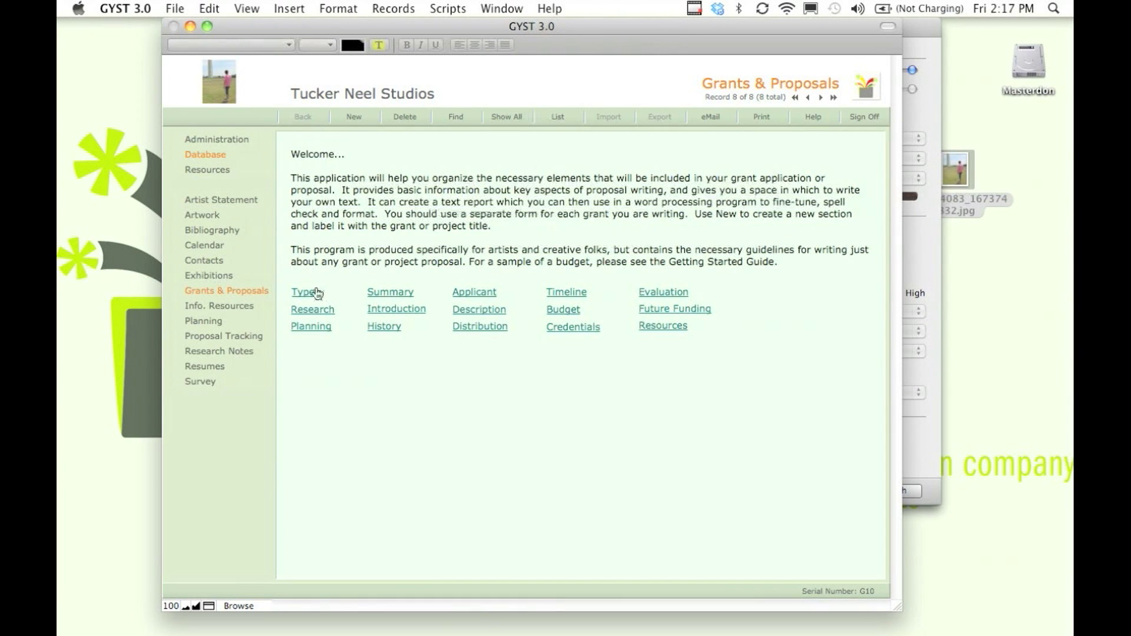
{"action": "left_click", "coordinate": [304, 292]}
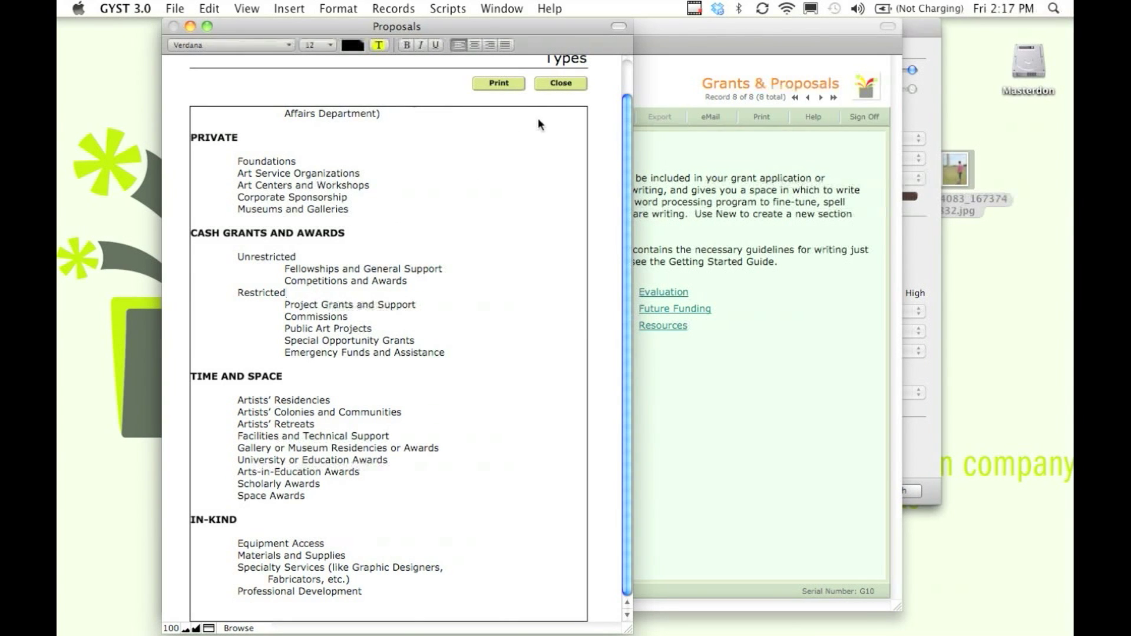
{"action": "left_click", "coordinate": [560, 84]}
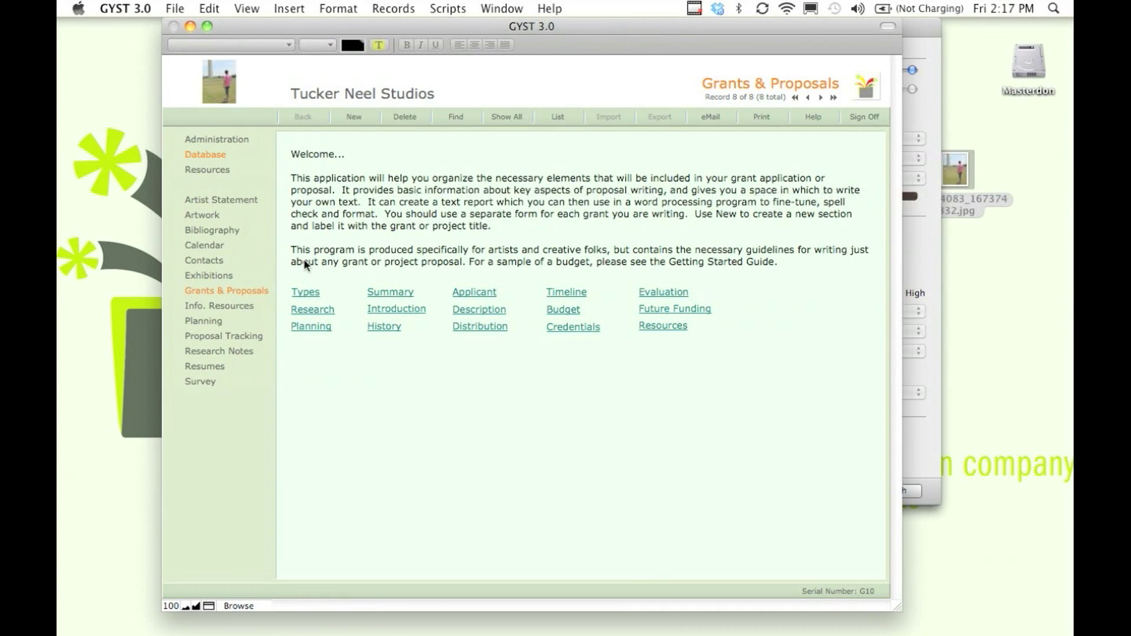
{"action": "mouse_move", "coordinate": [244, 309]}
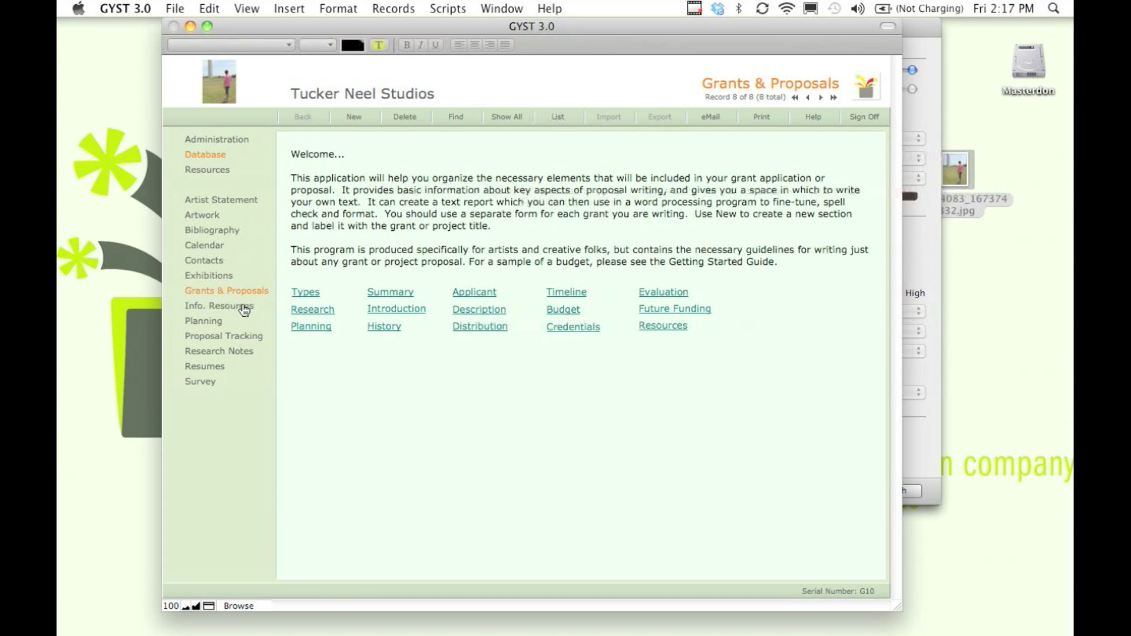
List the 676 information resources and scroll past the safety and arts-organization titles.
{"action": "left_click", "coordinate": [218, 305]}
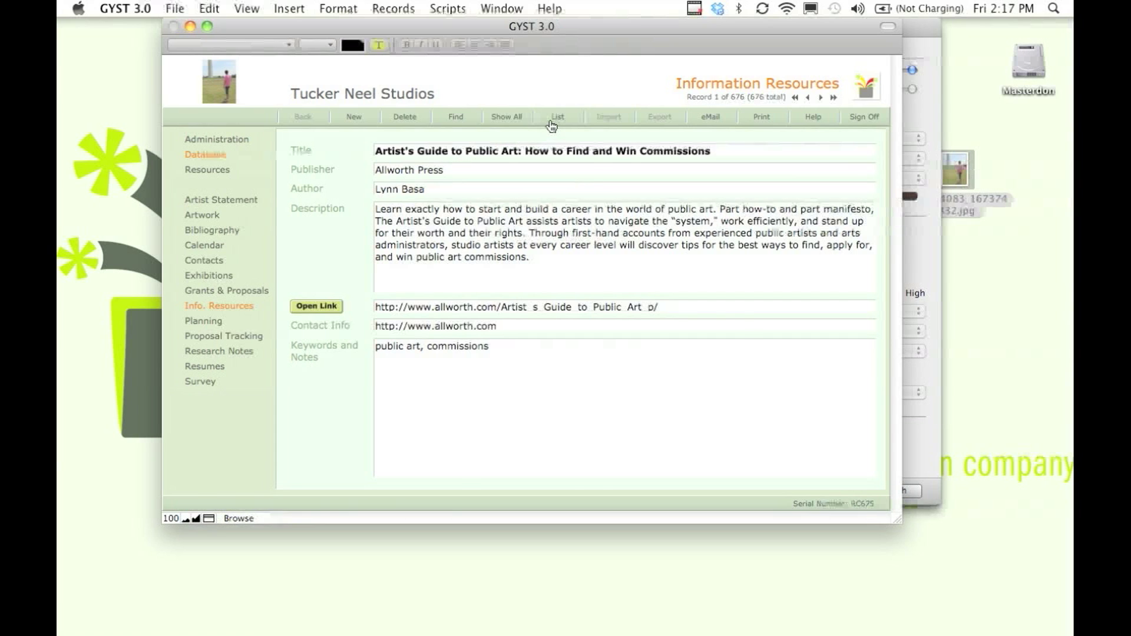
{"action": "left_click", "coordinate": [558, 117]}
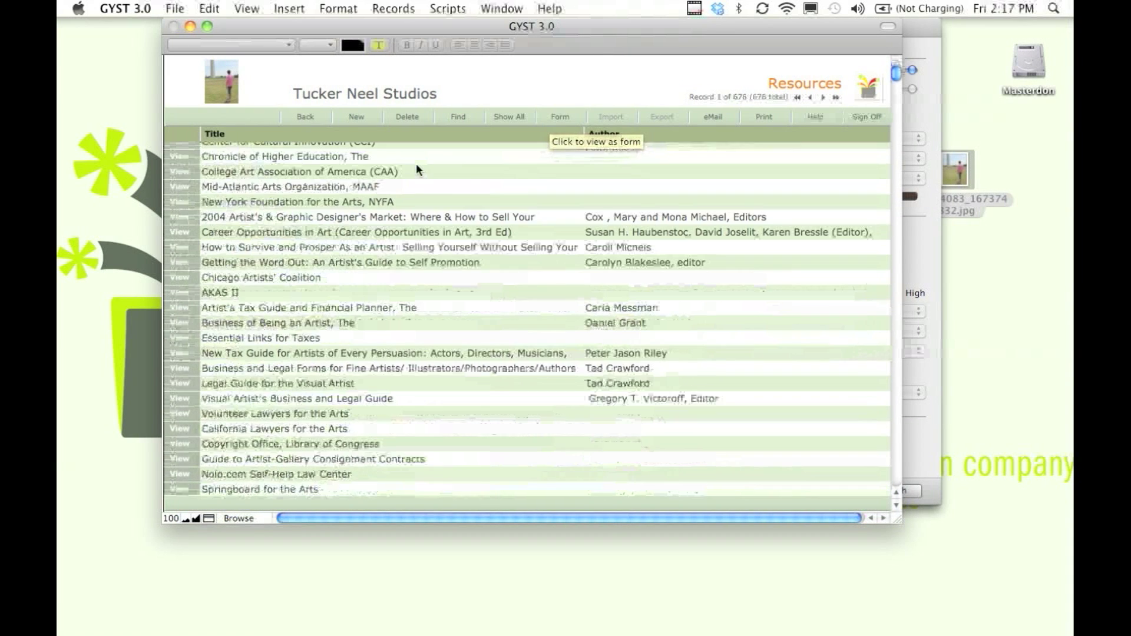
{"action": "scroll", "scroll_direction": "down", "scroll_amount": 3}
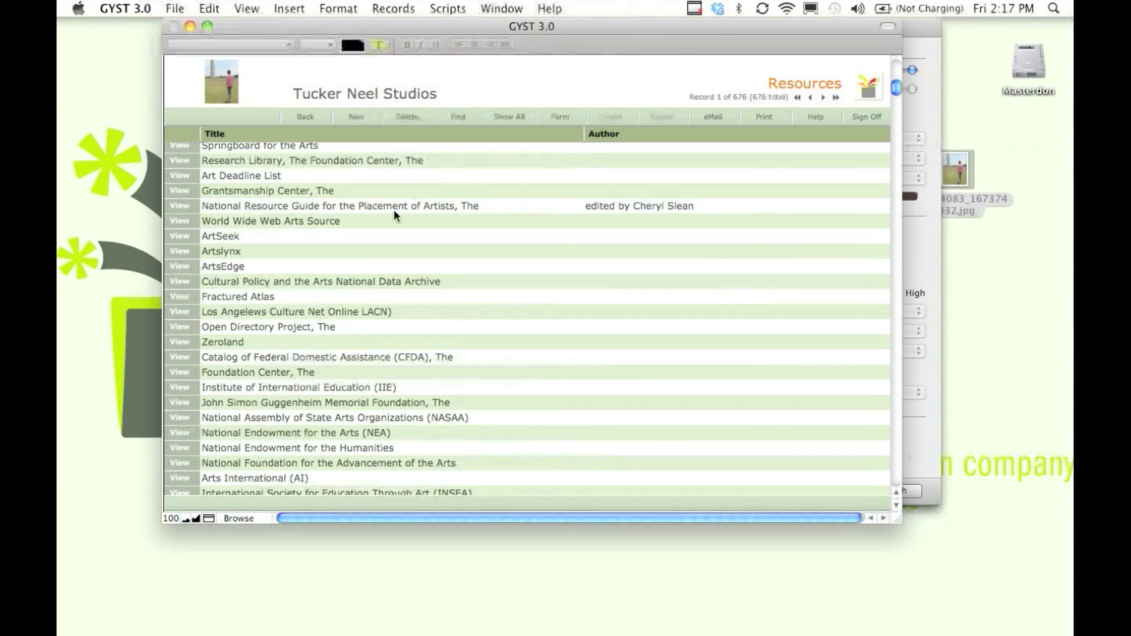
{"action": "scroll", "scroll_direction": "down", "scroll_amount": 3}
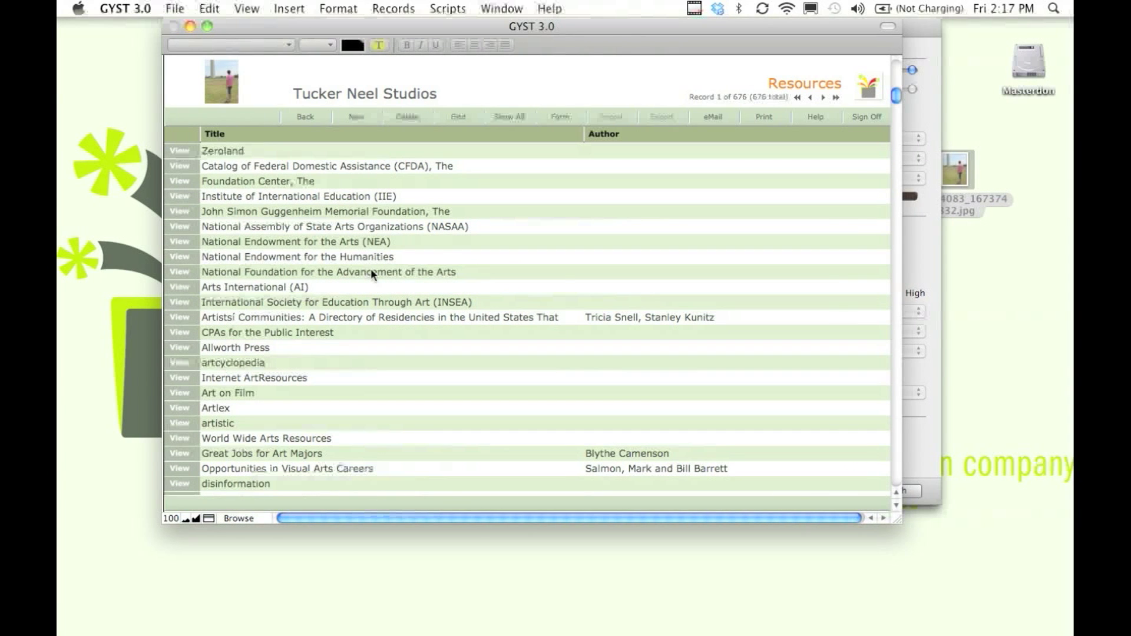
{"action": "scroll", "scroll_direction": "down", "scroll_amount": 3}
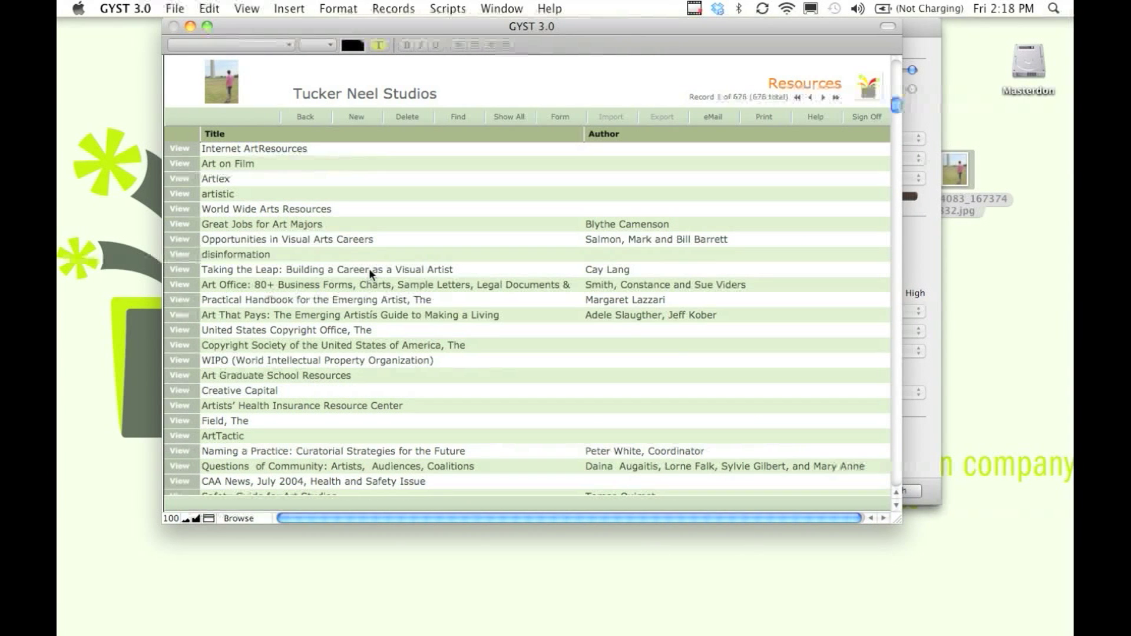
{"action": "mouse_move", "coordinate": [294, 305]}
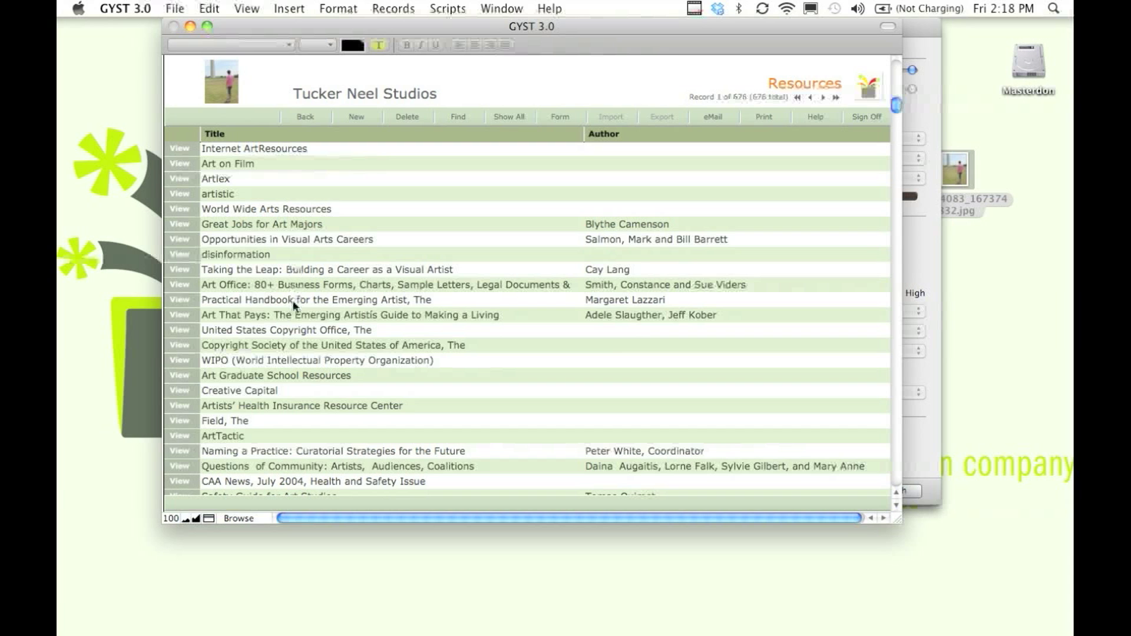
{"action": "scroll", "scroll_direction": "down", "scroll_amount": 3}
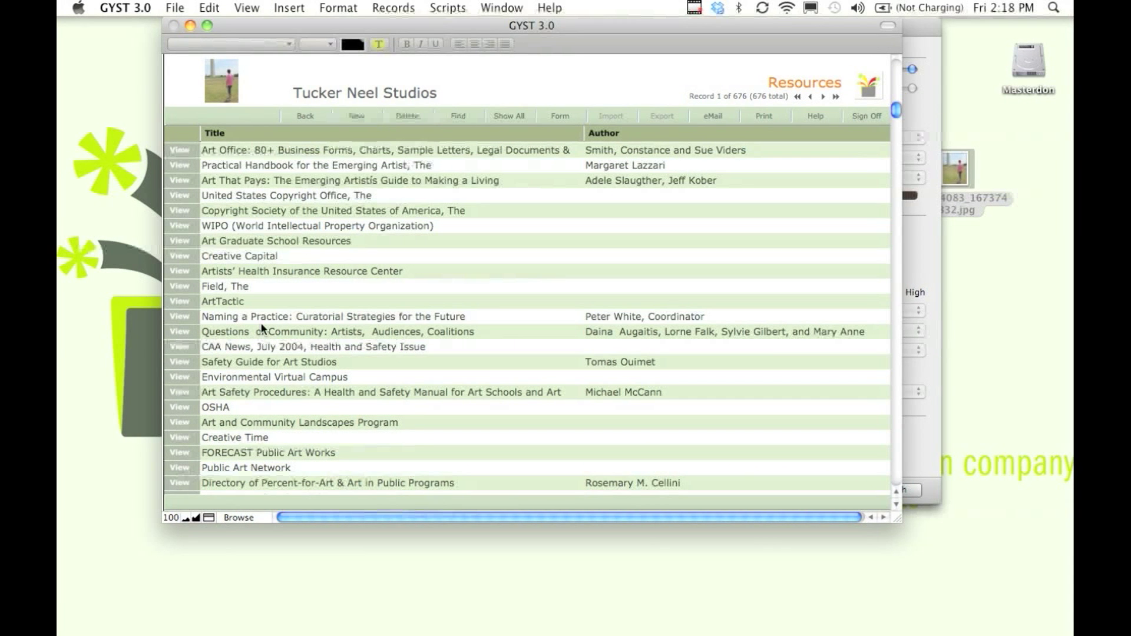
{"action": "scroll", "scroll_direction": "down", "scroll_amount": 3}
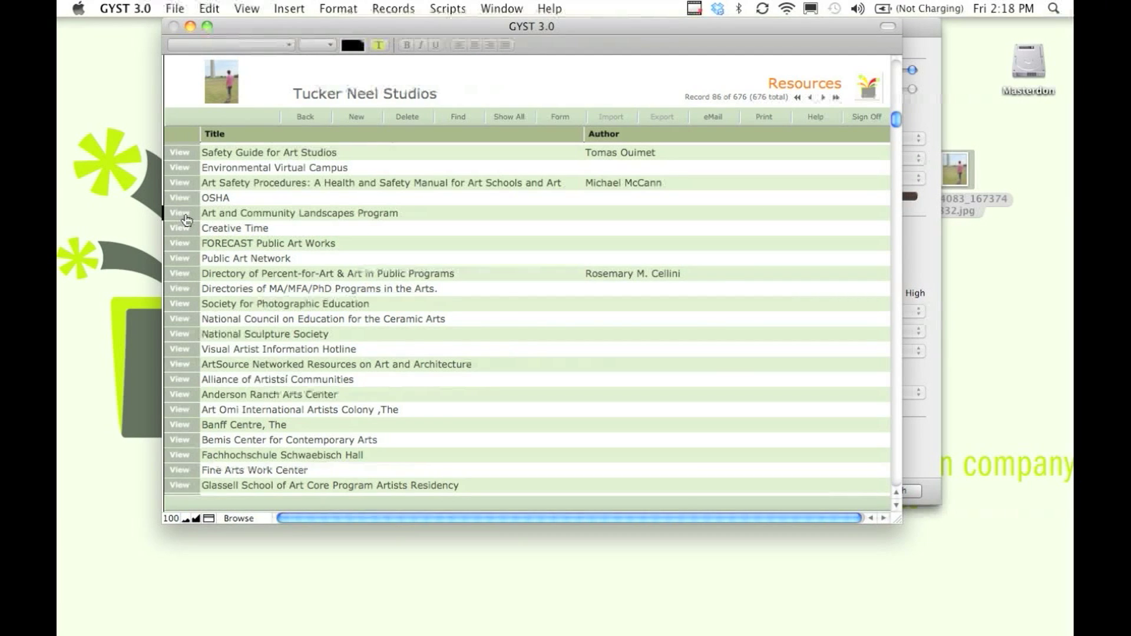
View the Art and Community Landscapes Program record, browse the 676-title list, and return.
{"action": "left_click", "coordinate": [179, 213]}
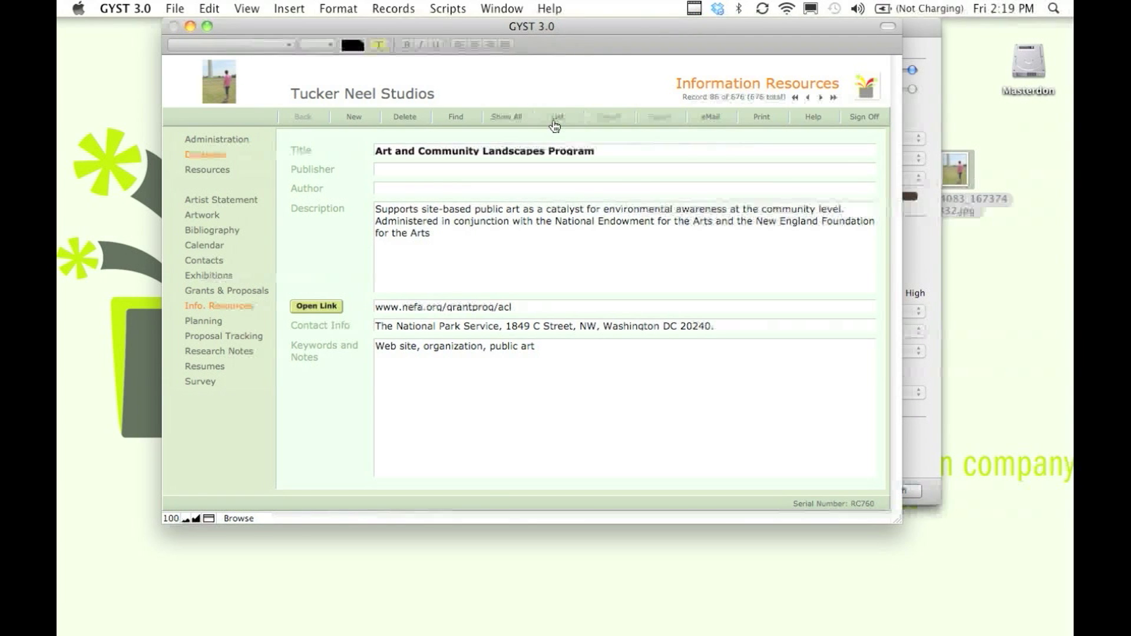
{"action": "left_click", "coordinate": [559, 116]}
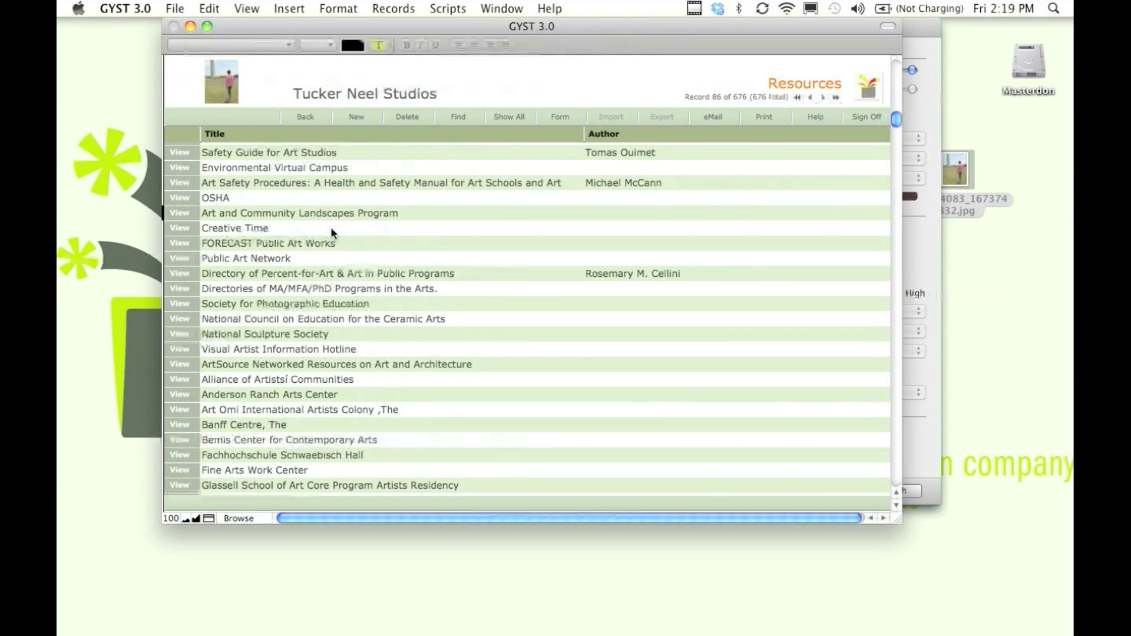
{"action": "scroll", "scroll_direction": "down", "scroll_amount": 3}
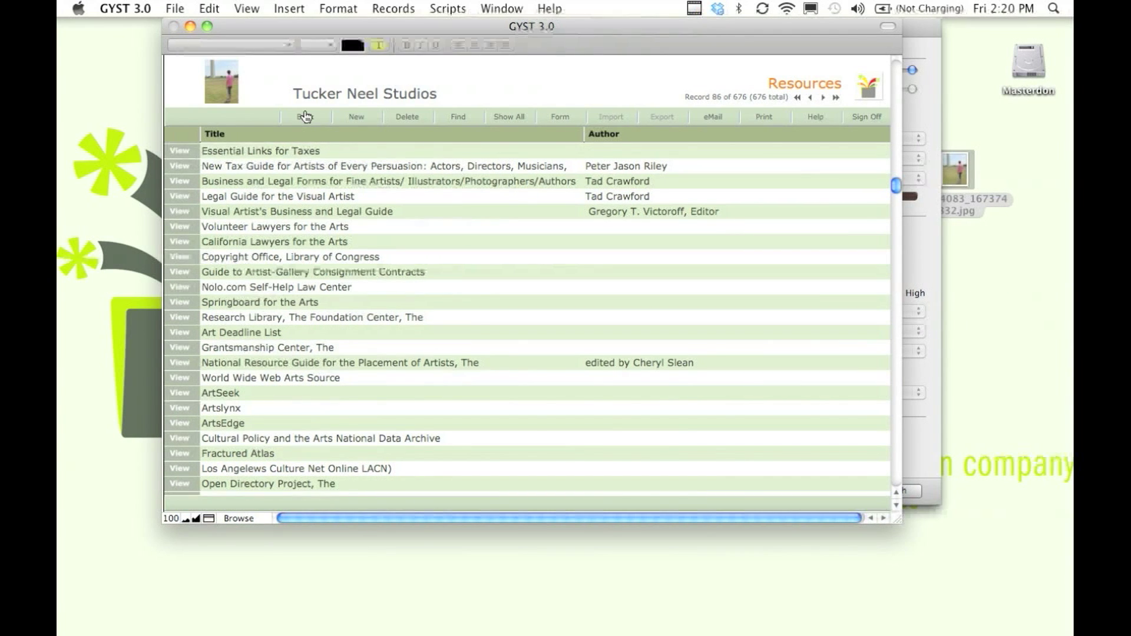
{"action": "left_click", "coordinate": [306, 116]}
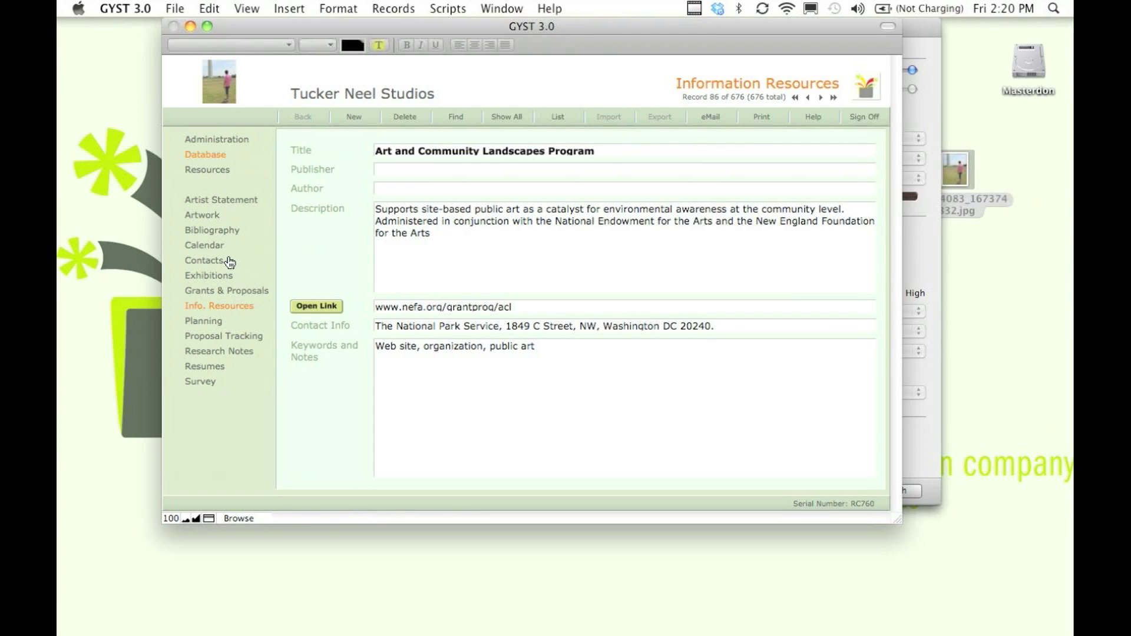
Show the high-priority goal record with its three dated steps in Planning.
{"action": "left_click", "coordinate": [203, 321]}
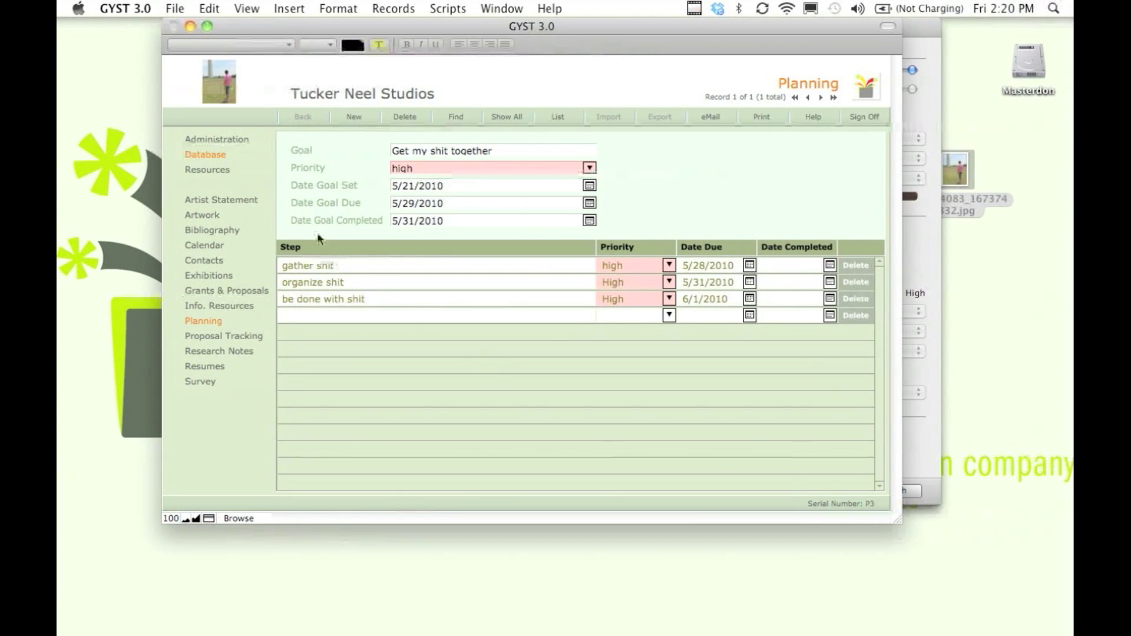
{"action": "mouse_move", "coordinate": [313, 227]}
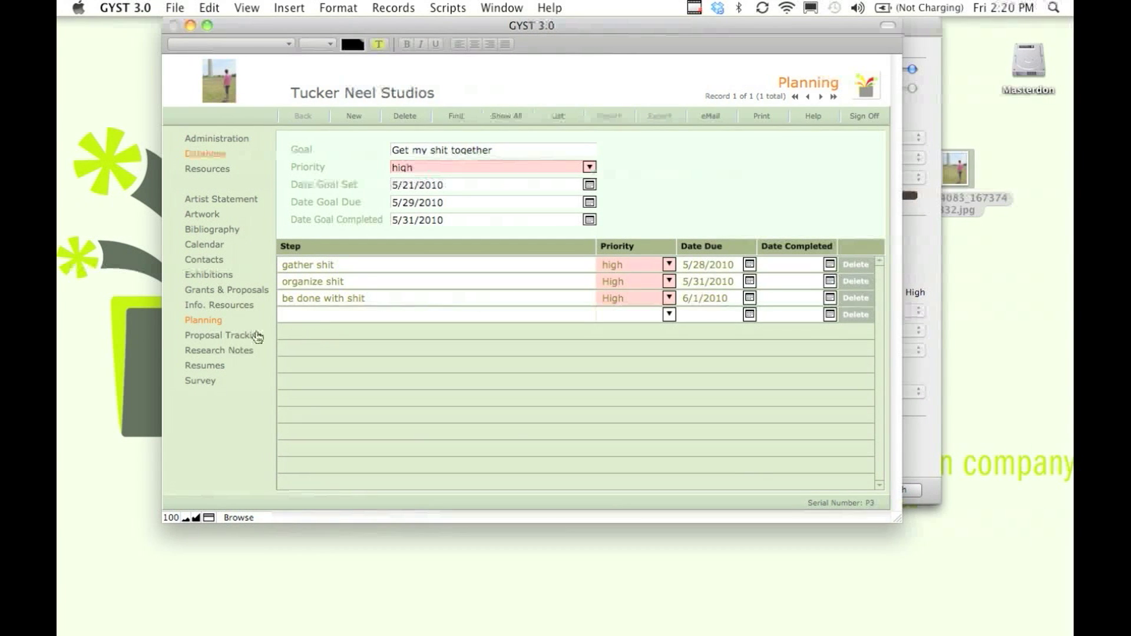
Show the My awesome proposal record with its invoicing totals in Proposal Tracking.
{"action": "left_click", "coordinate": [223, 335]}
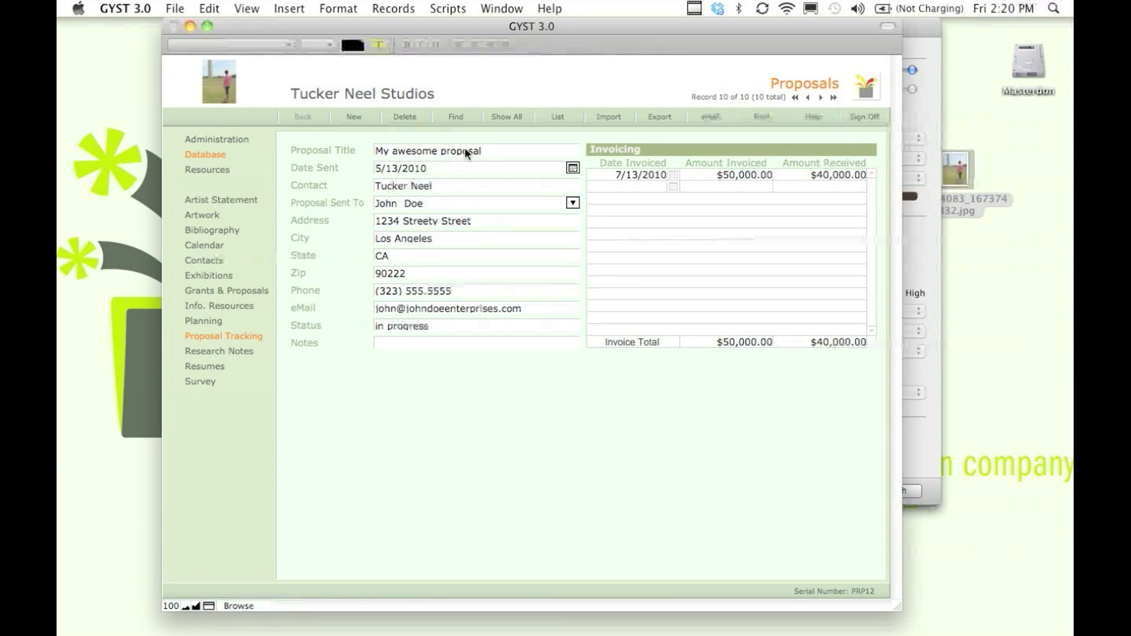
{"action": "mouse_move", "coordinate": [446, 177]}
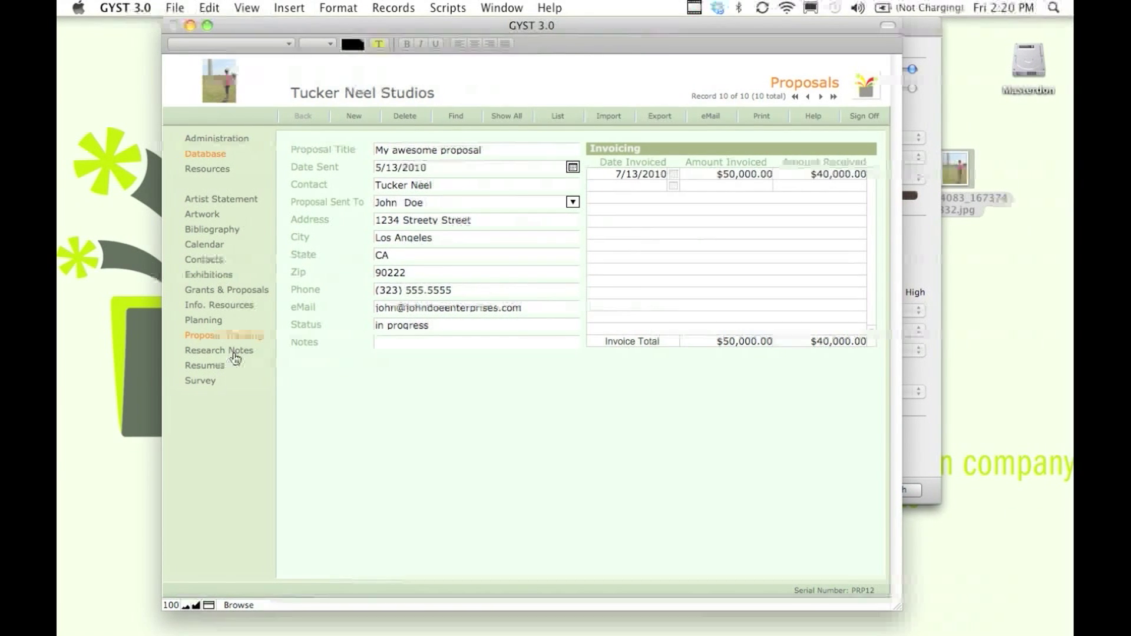
Show the time management skills note with its keyword, resource link and image.
{"action": "left_click", "coordinate": [219, 350]}
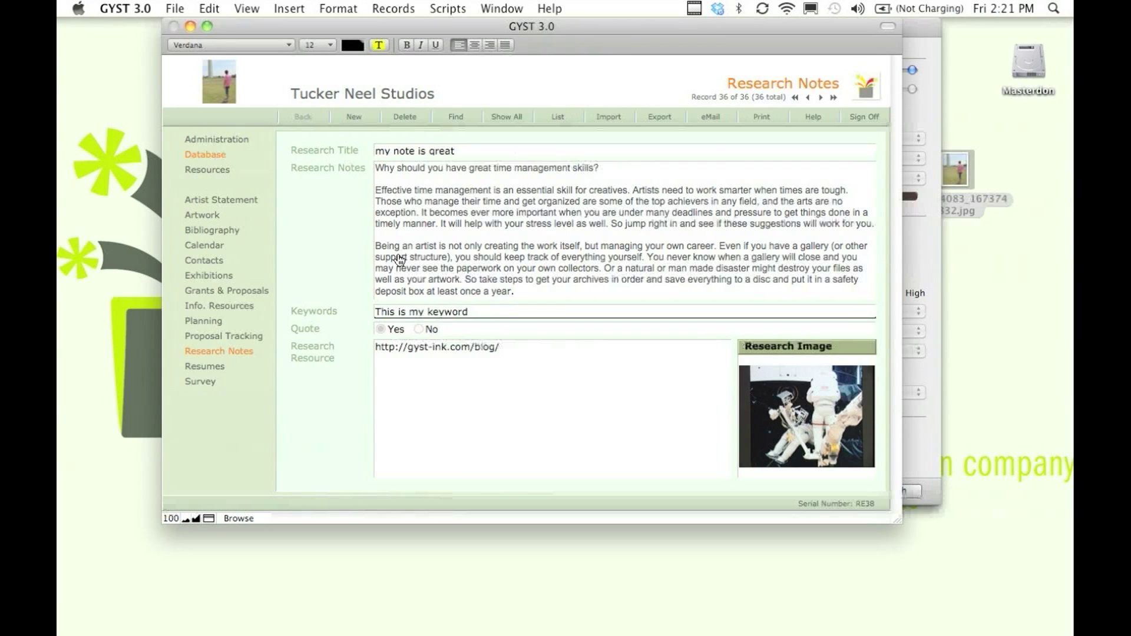
{"action": "left_click", "coordinate": [557, 117]}
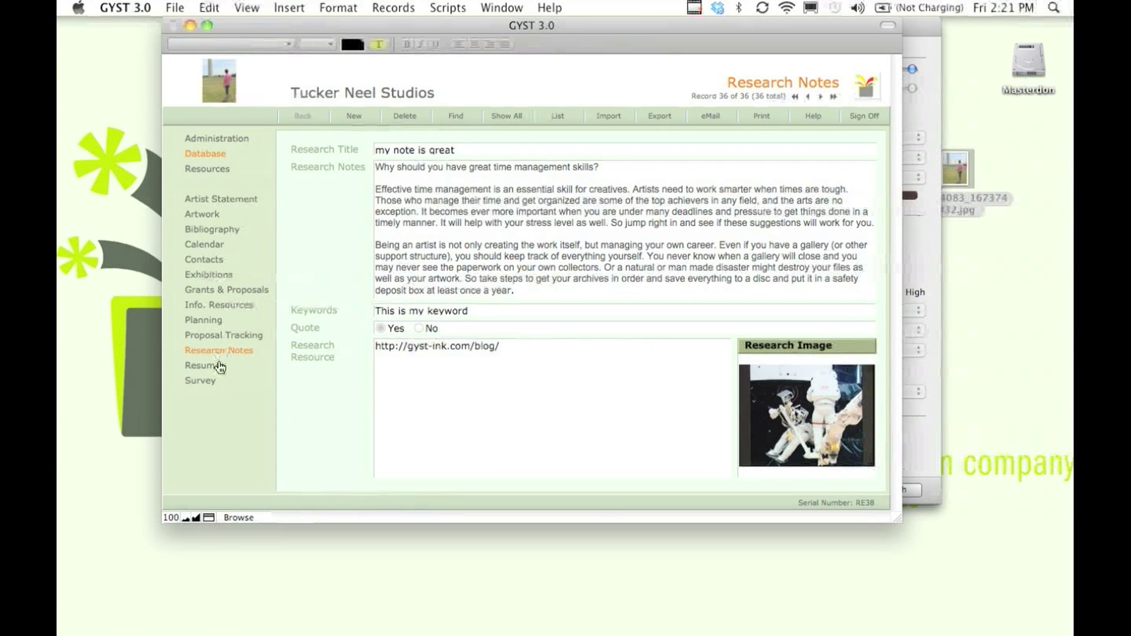
Show the August 2010 teaching resume, glancing at the resume list first.
{"action": "left_click", "coordinate": [204, 366]}
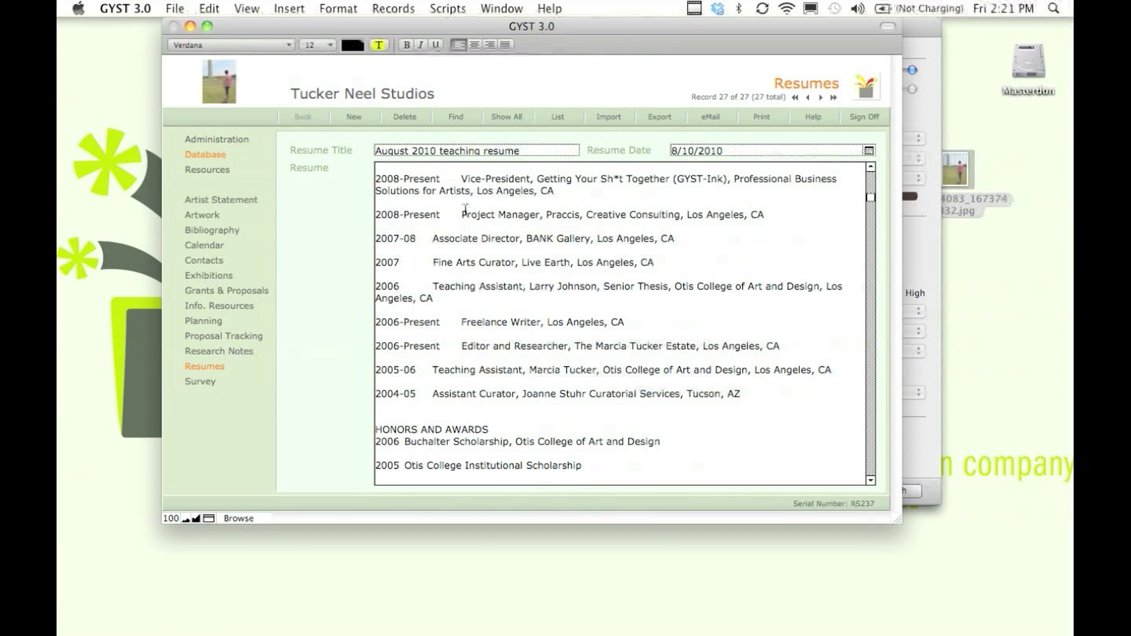
{"action": "left_click", "coordinate": [557, 116]}
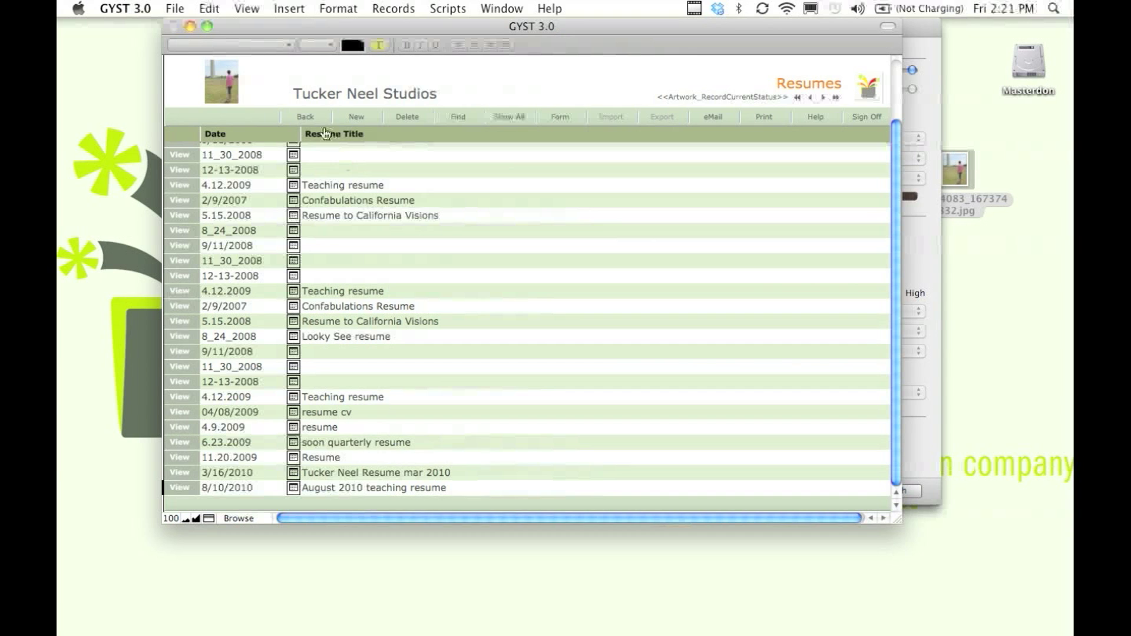
{"action": "left_click", "coordinate": [178, 488]}
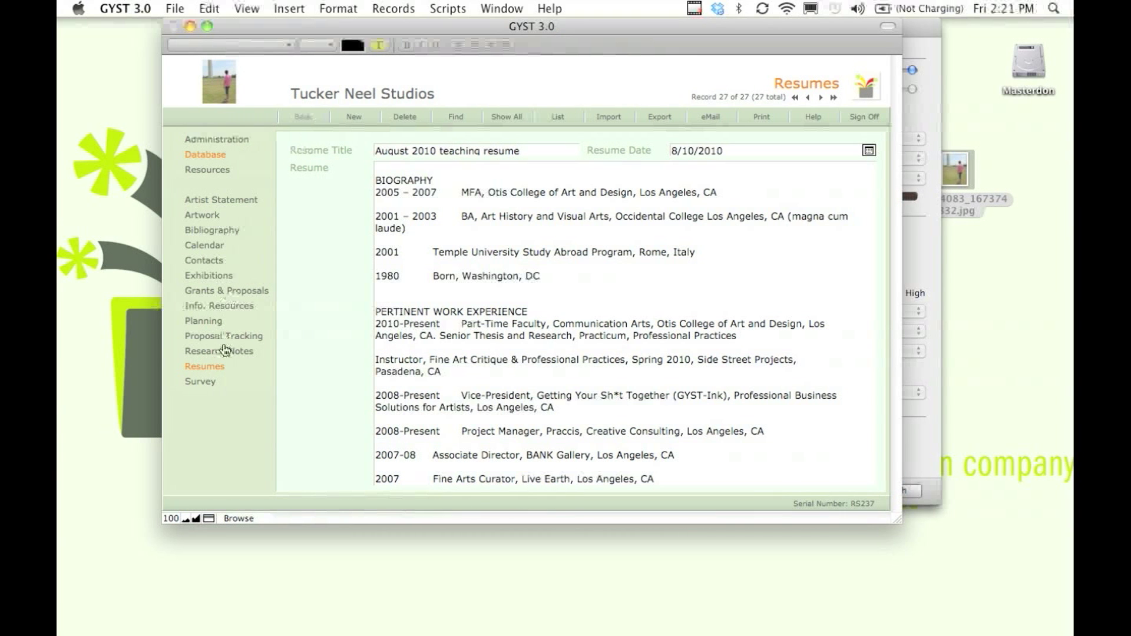
Review the self-assessment survey answers down to the 70.00 total average score.
{"action": "left_click", "coordinate": [199, 381]}
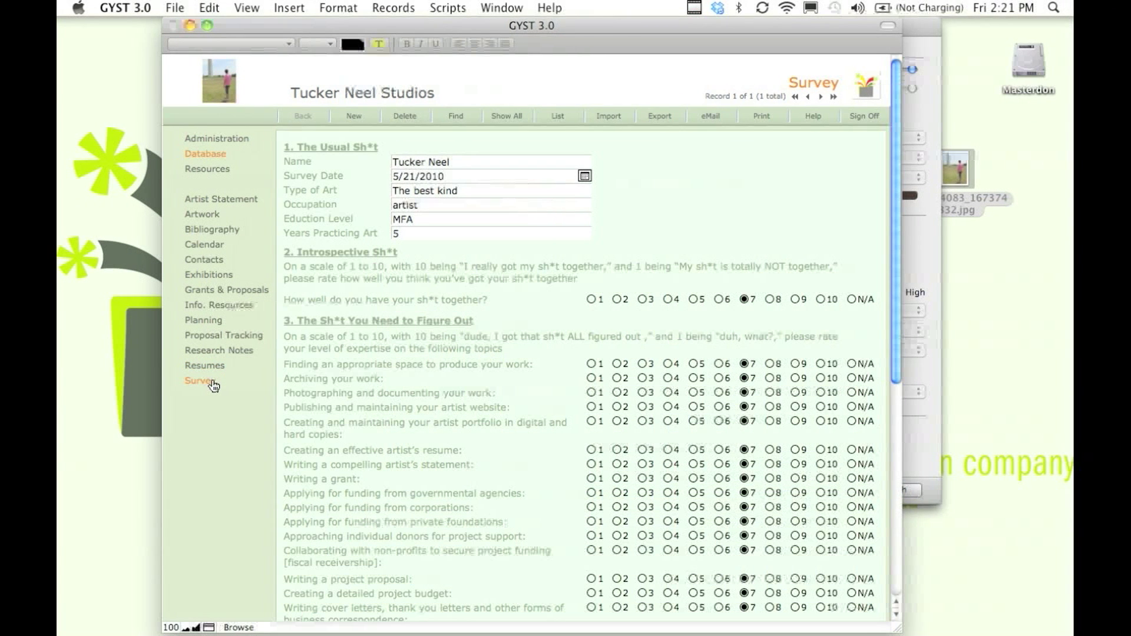
{"action": "mouse_move", "coordinate": [409, 374]}
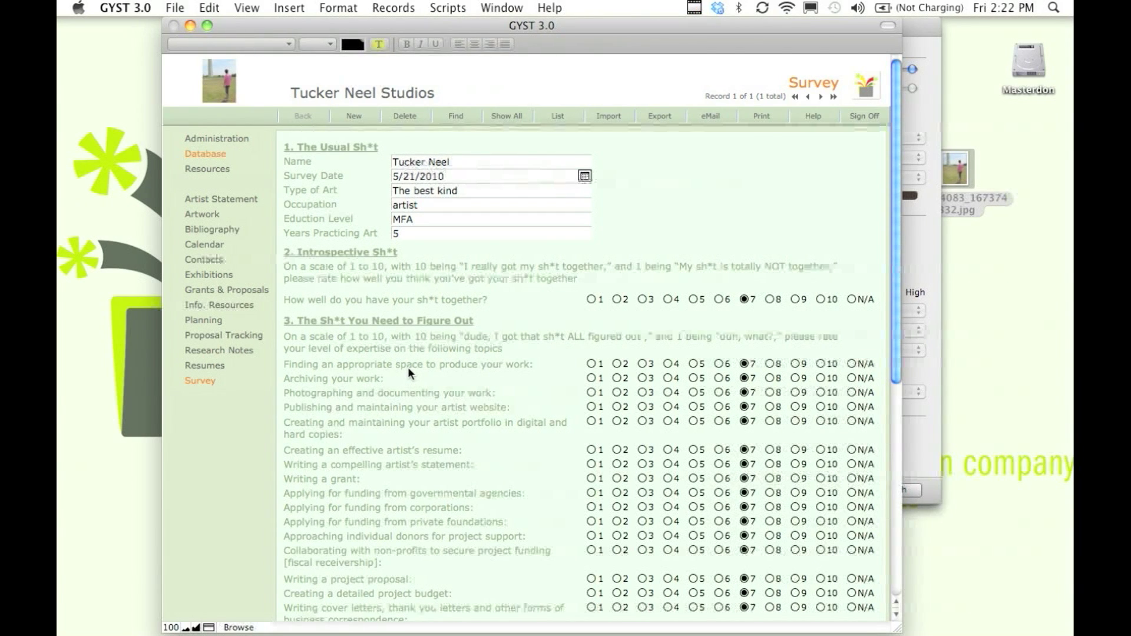
{"action": "scroll", "scroll_direction": "down", "scroll_amount": 3}
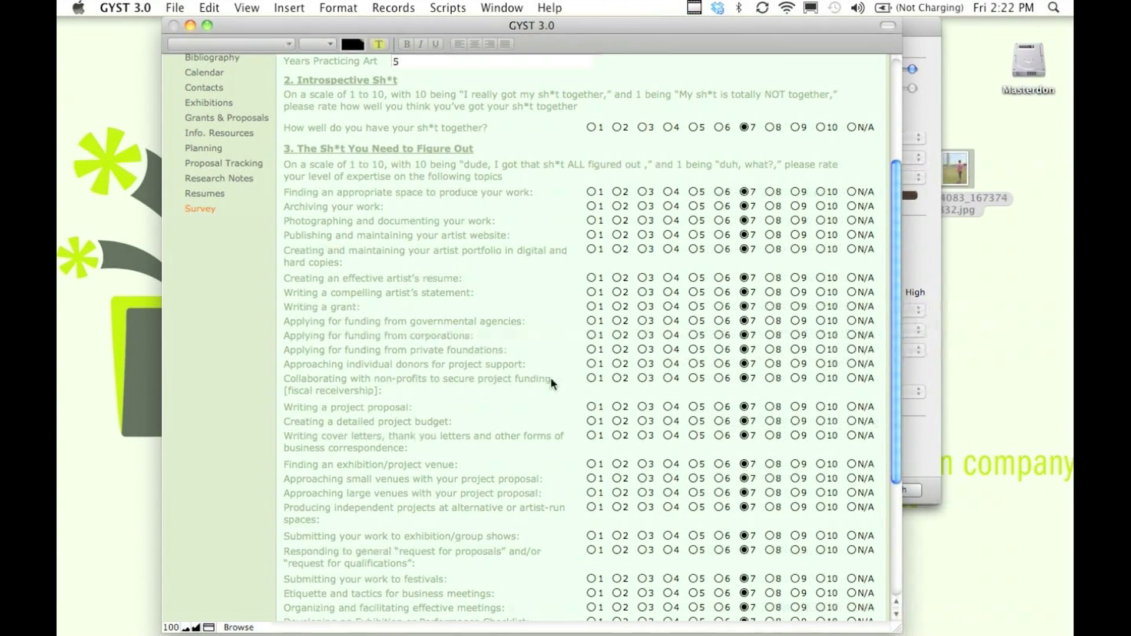
{"action": "scroll", "scroll_direction": "up", "scroll_amount": 3}
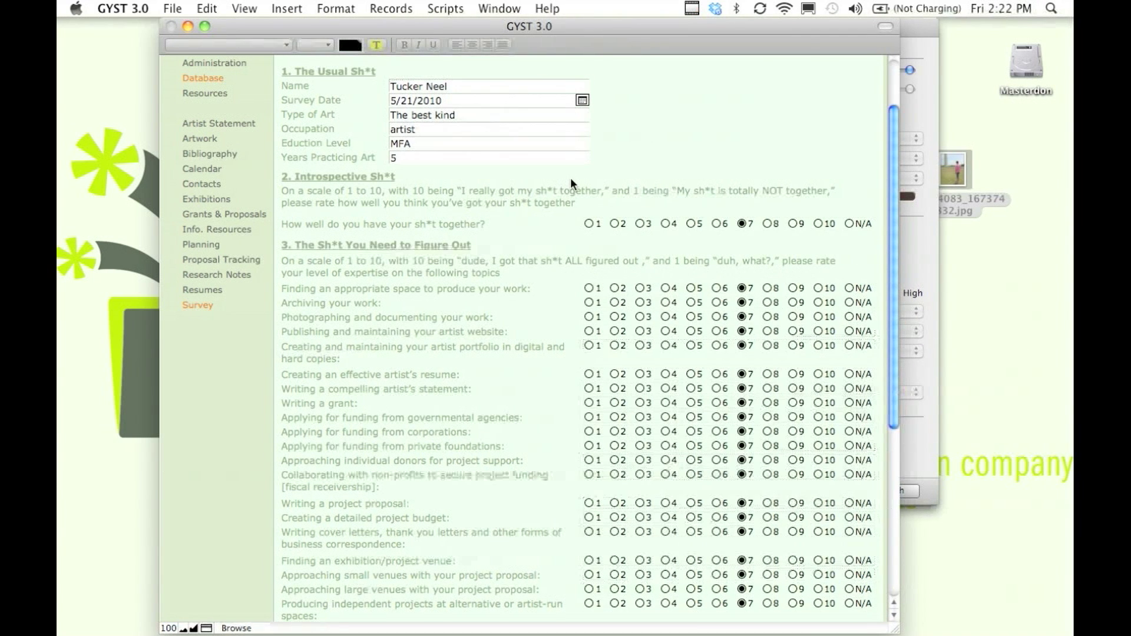
{"action": "scroll", "scroll_direction": "down", "scroll_amount": 3}
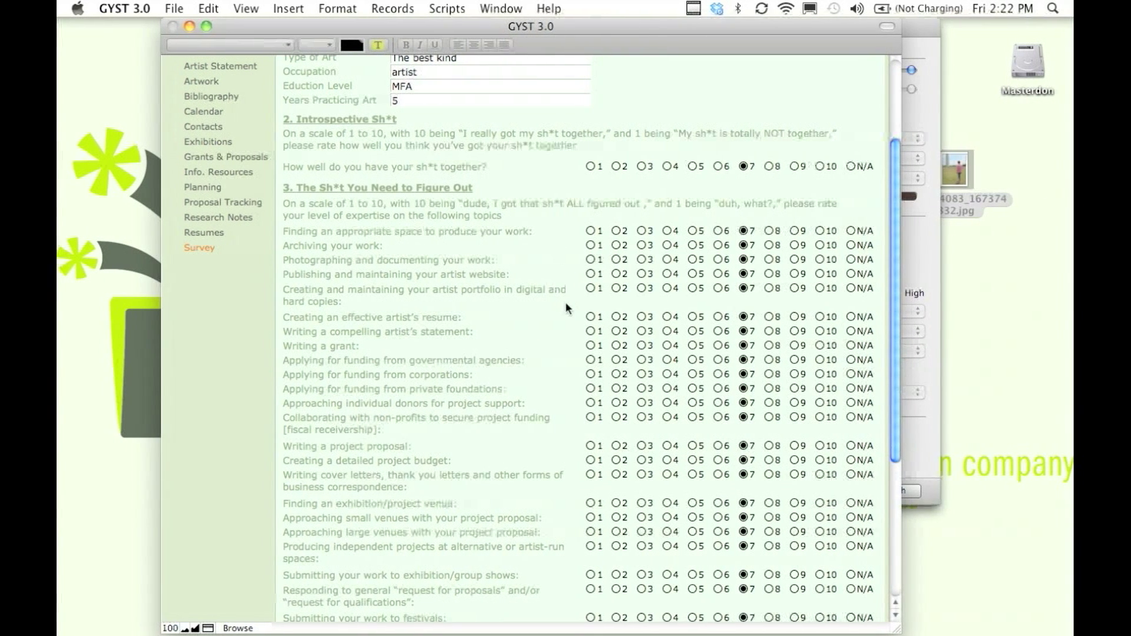
{"action": "mouse_move", "coordinate": [511, 261]}
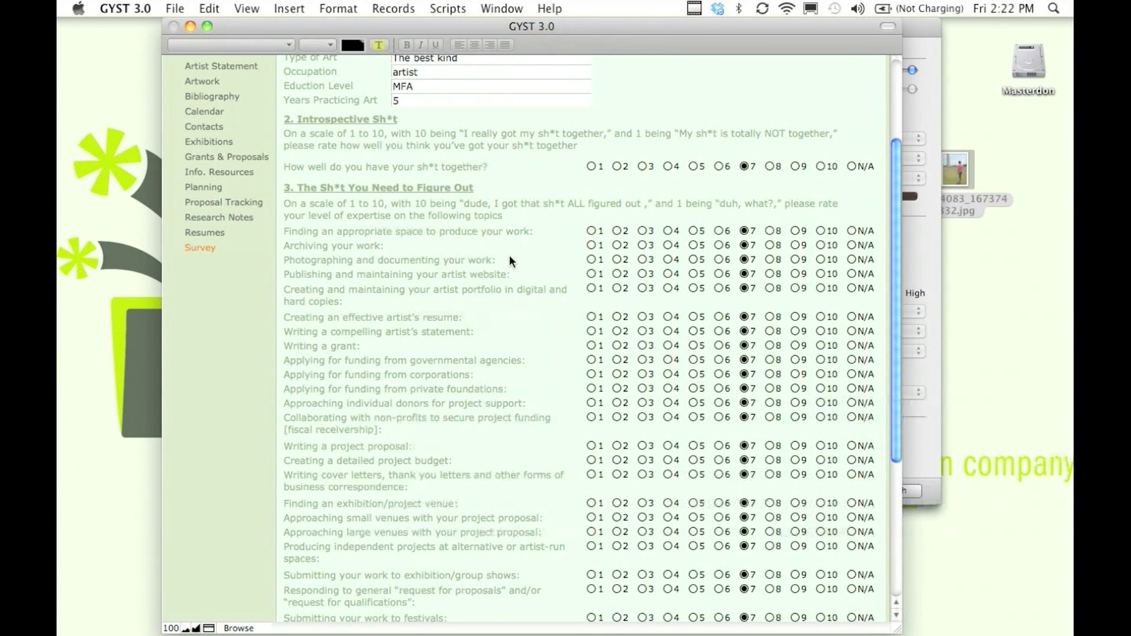
{"action": "mouse_move", "coordinate": [339, 269]}
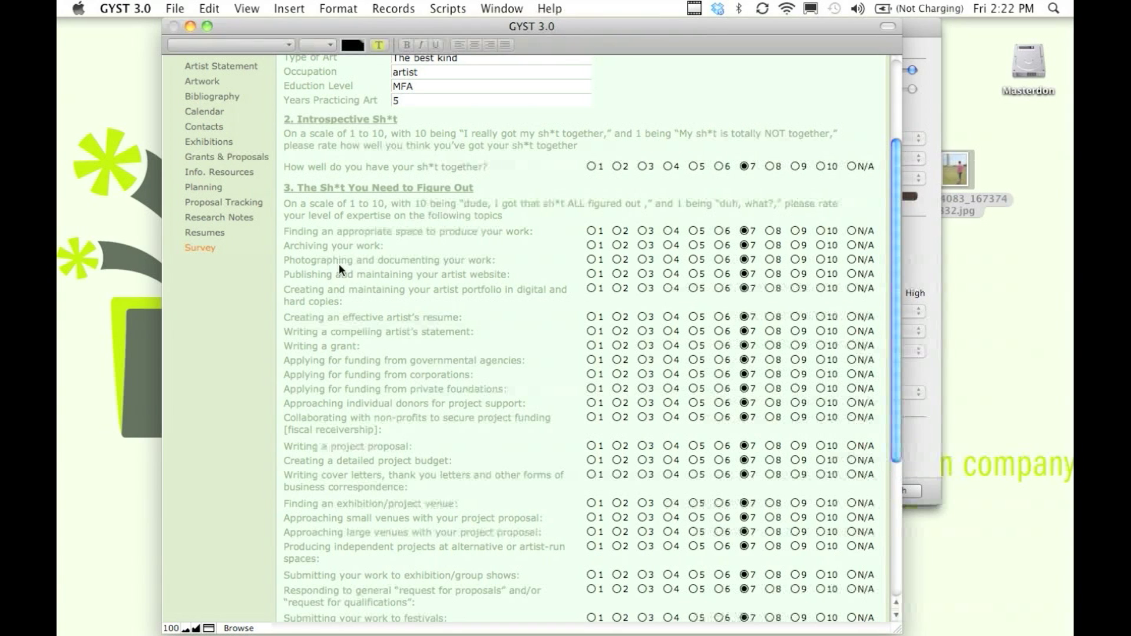
{"action": "mouse_move", "coordinate": [421, 261]}
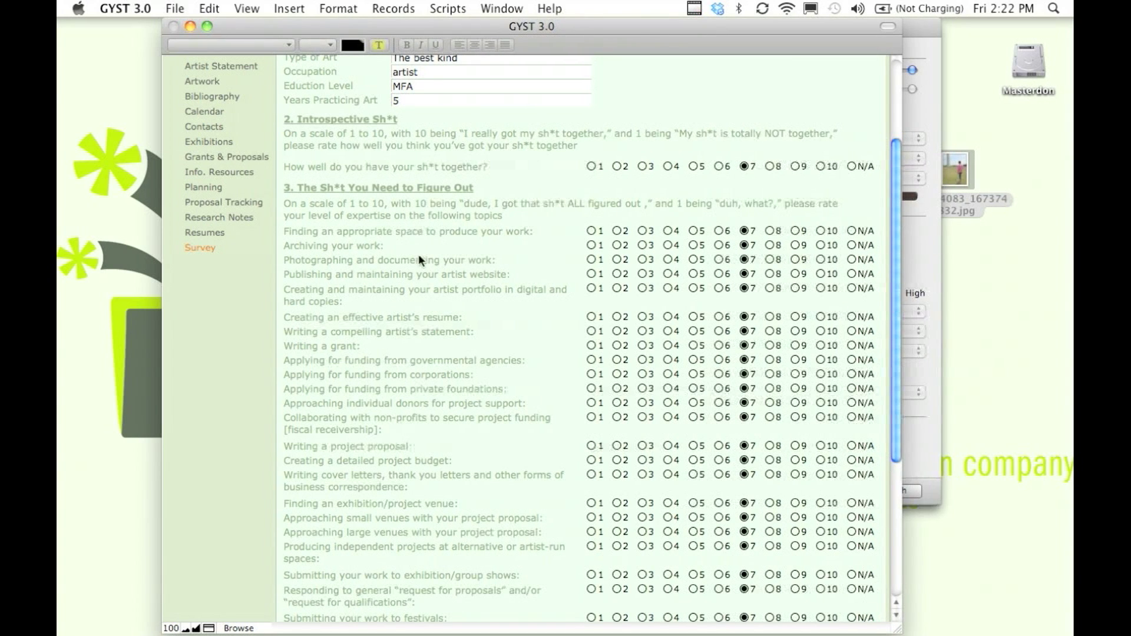
{"action": "scroll", "scroll_direction": "down", "scroll_amount": 3}
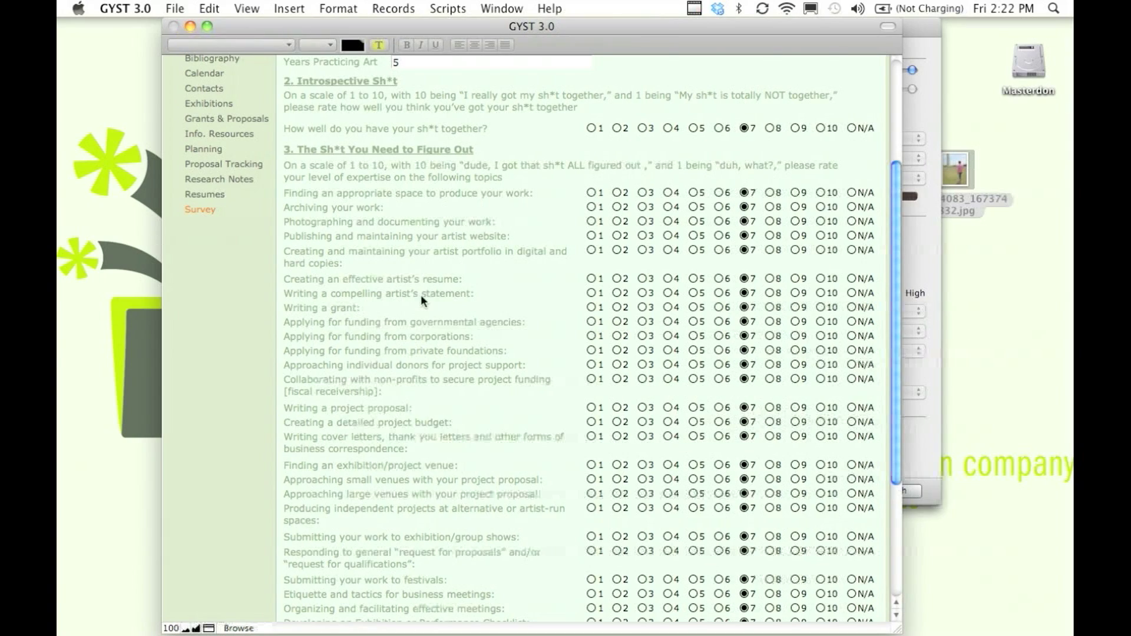
{"action": "scroll", "scroll_direction": "down", "scroll_amount": 3}
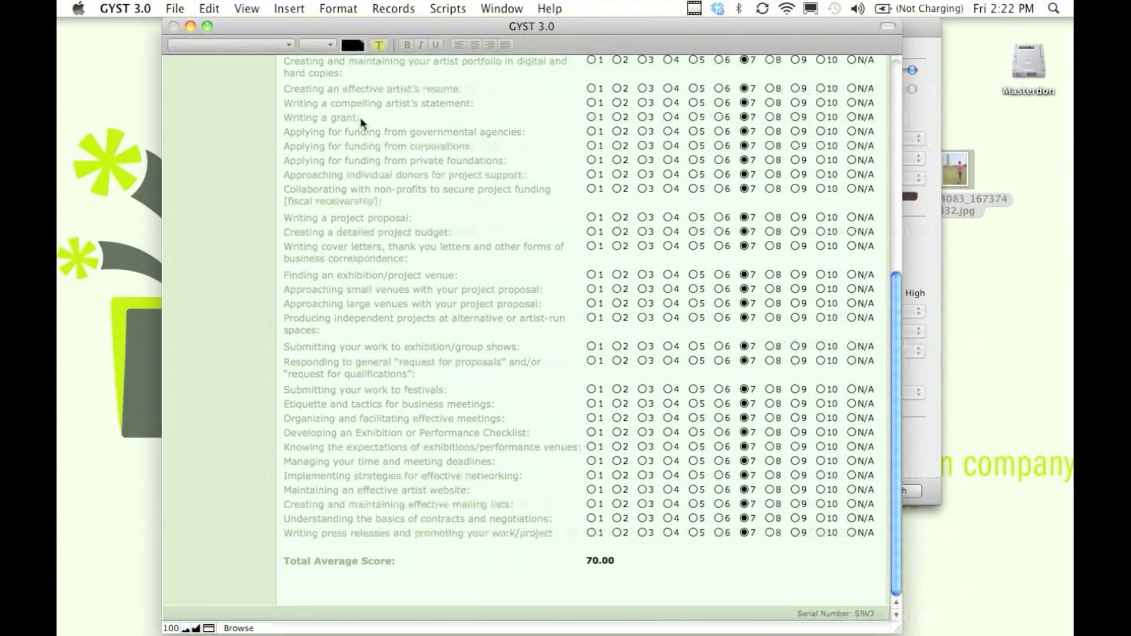
{"action": "mouse_move", "coordinate": [331, 354]}
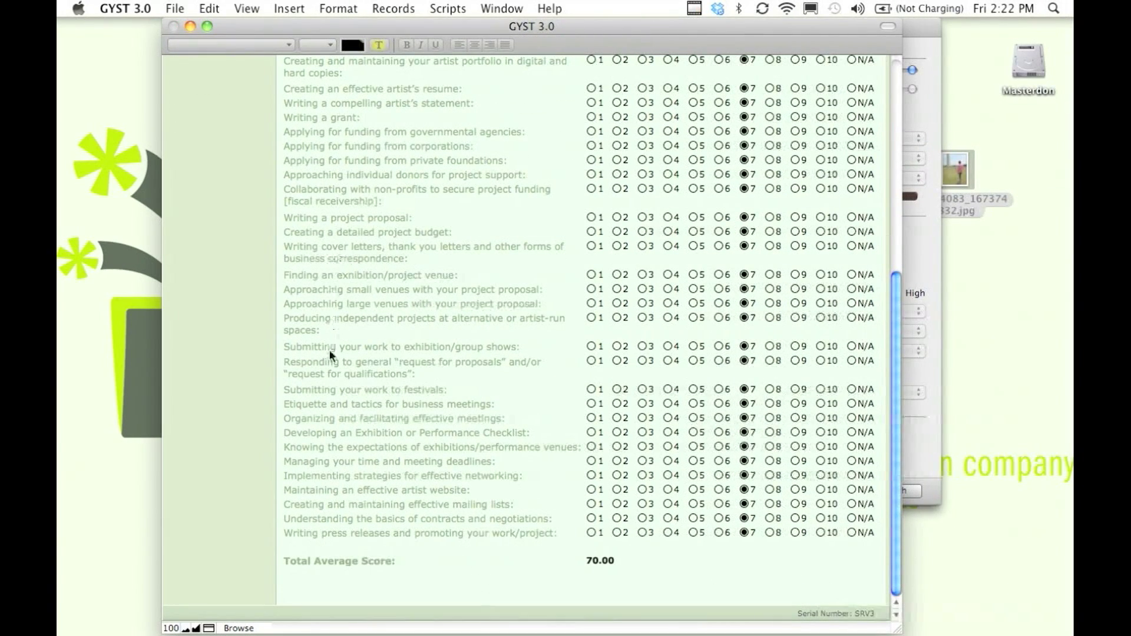
{"action": "scroll", "scroll_direction": "up", "scroll_amount": 3}
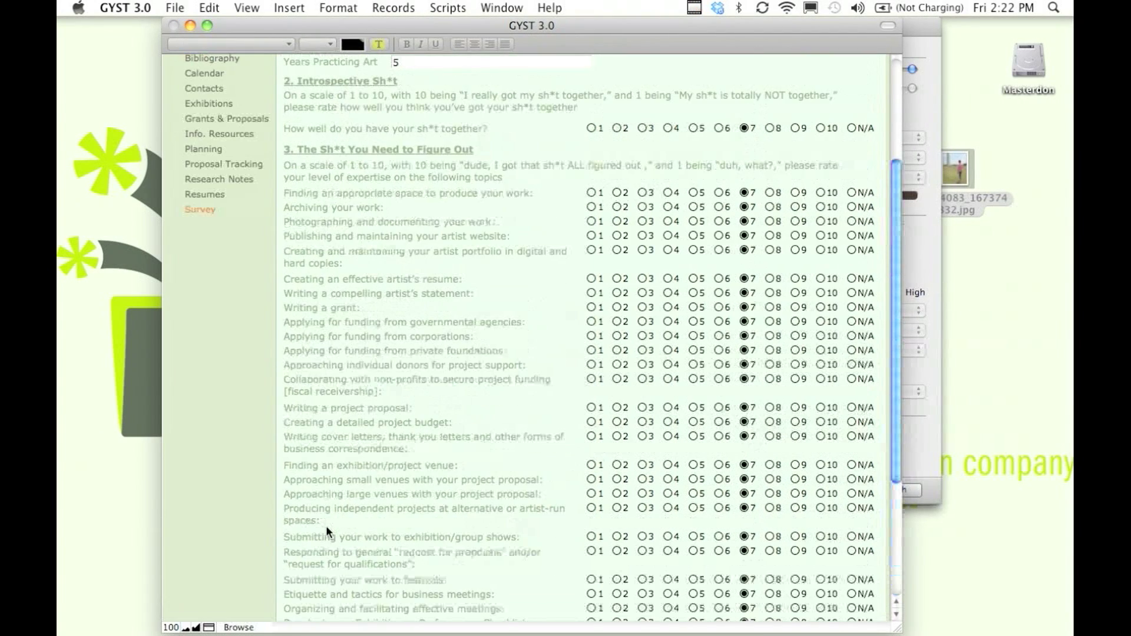
{"action": "scroll", "scroll_direction": "up", "scroll_amount": 3}
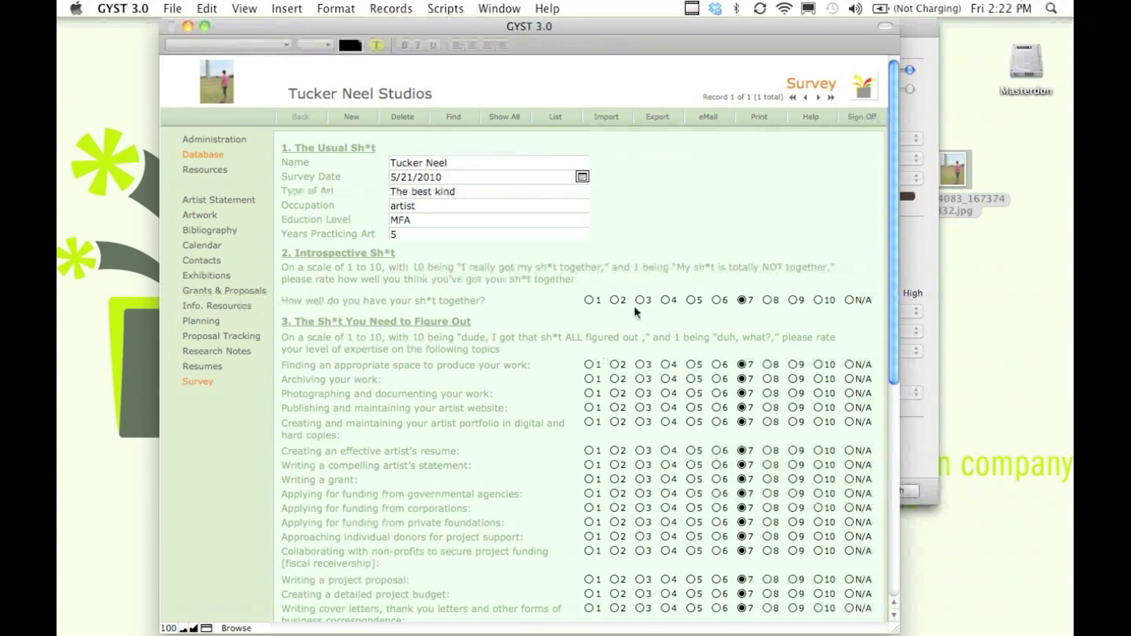